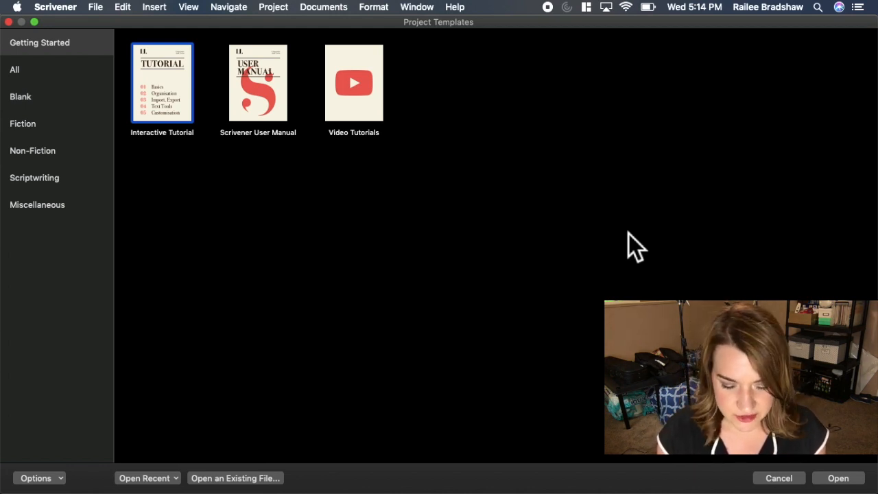
mouse_move(549, 259)
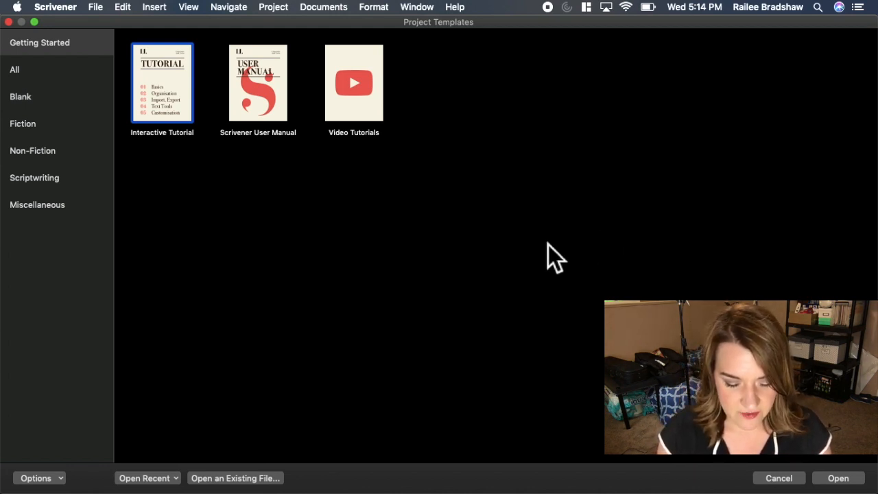
mouse_move(168, 103)
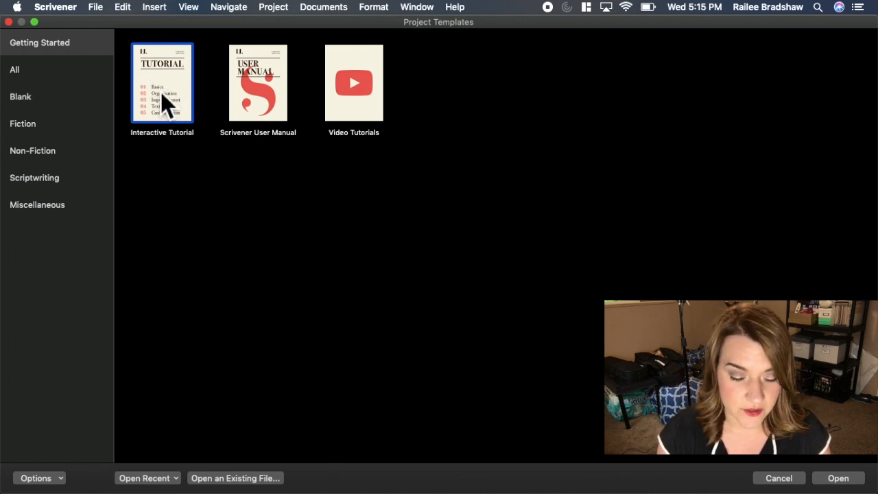
mouse_move(176, 92)
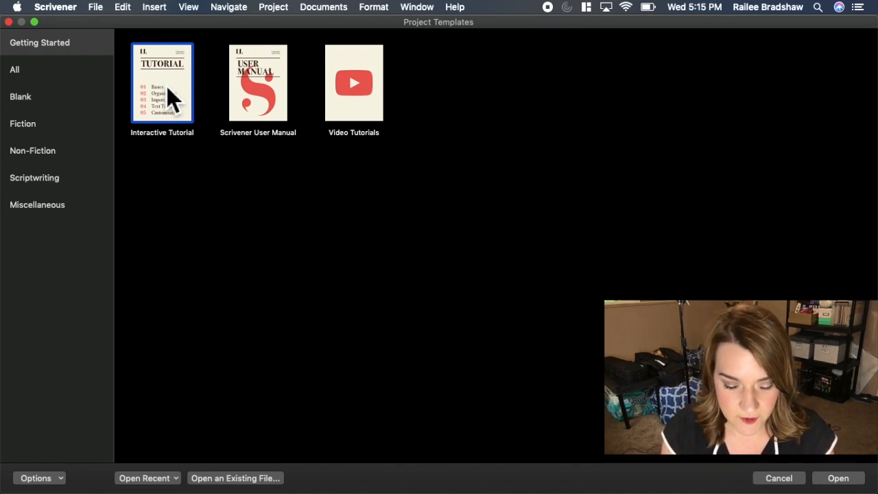
mouse_move(377, 124)
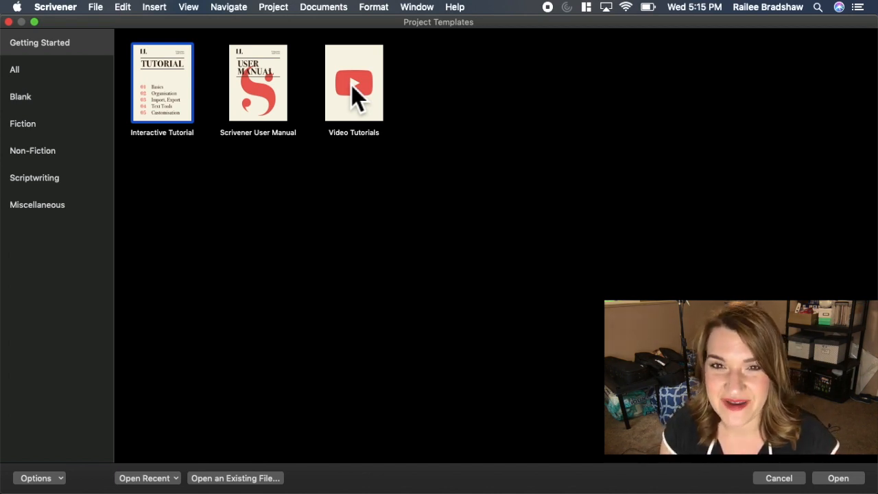
mouse_move(107, 209)
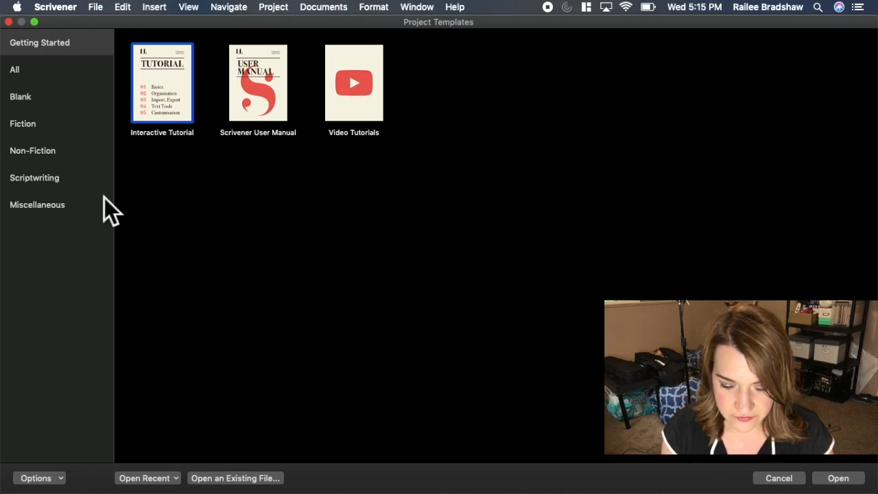
mouse_move(352, 194)
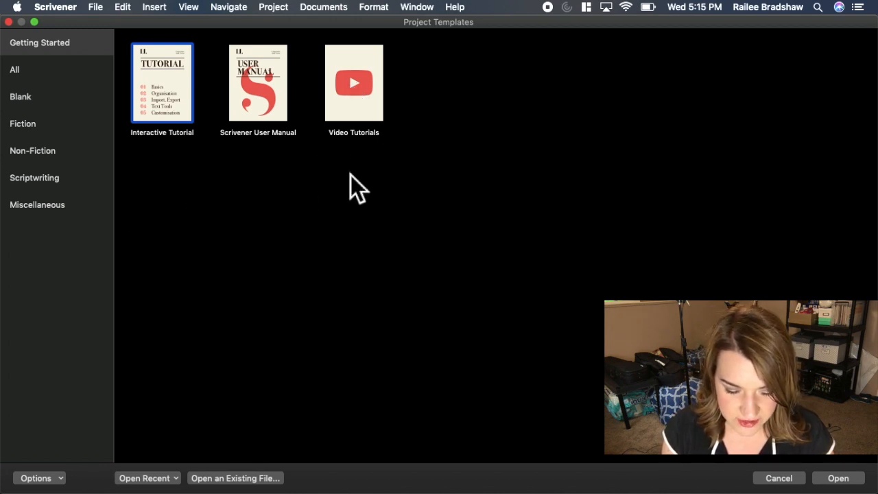
mouse_move(171, 103)
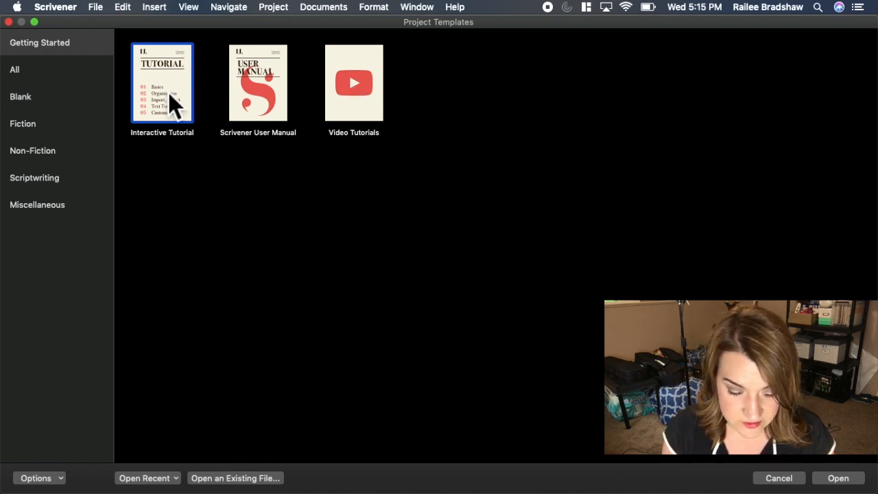
mouse_move(29, 144)
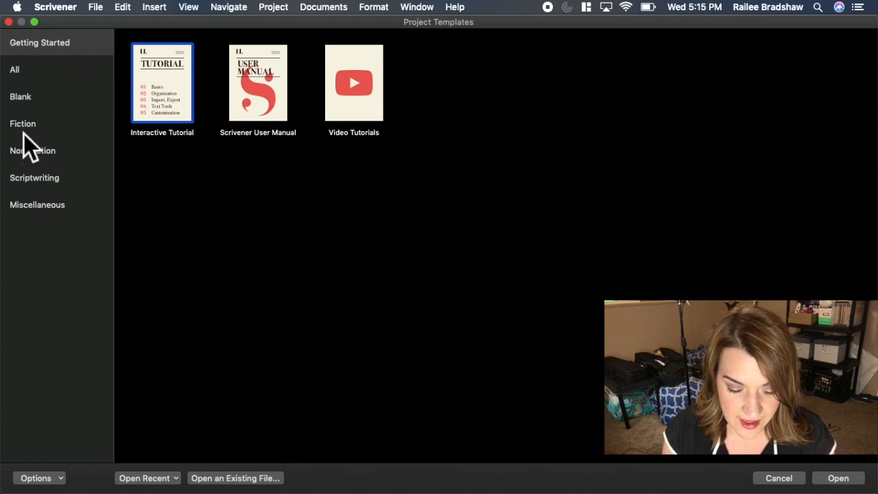
Start a new project from the Fiction category's Blank template
click(23, 124)
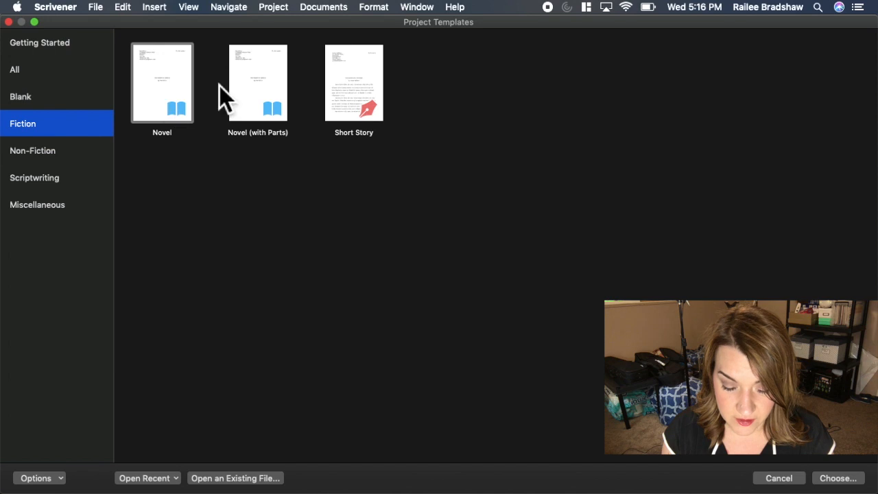
mouse_move(312, 156)
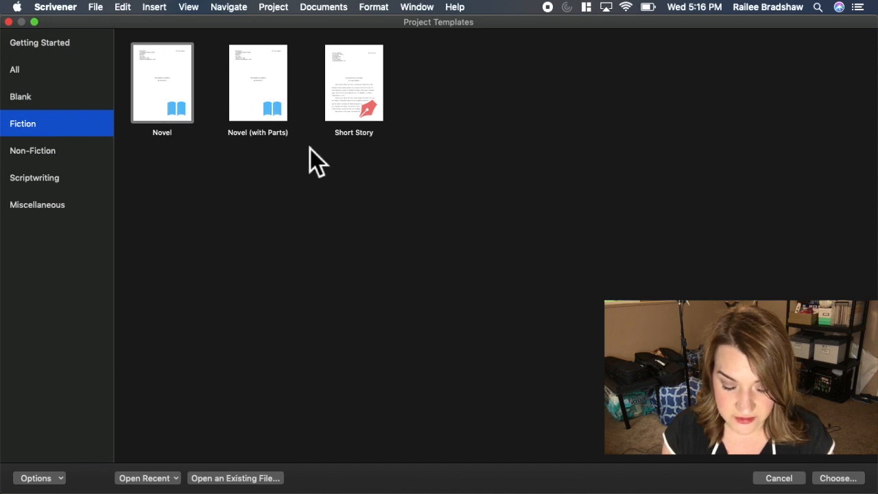
mouse_move(75, 162)
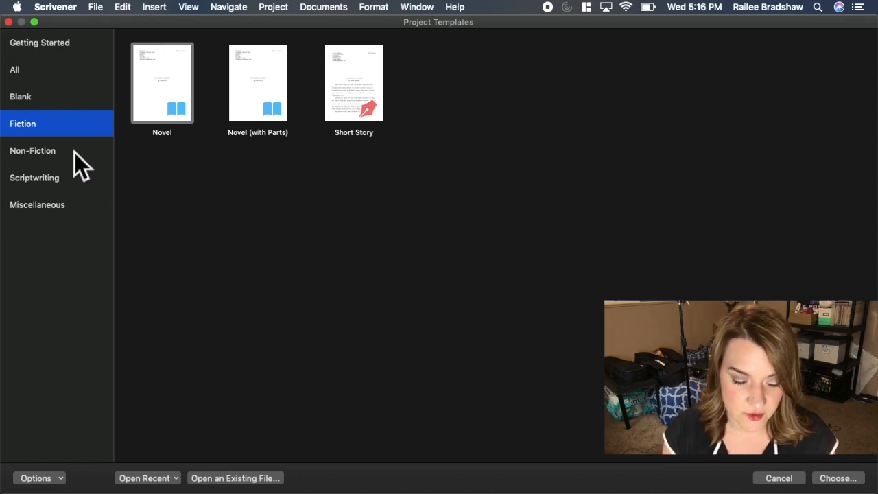
click(21, 96)
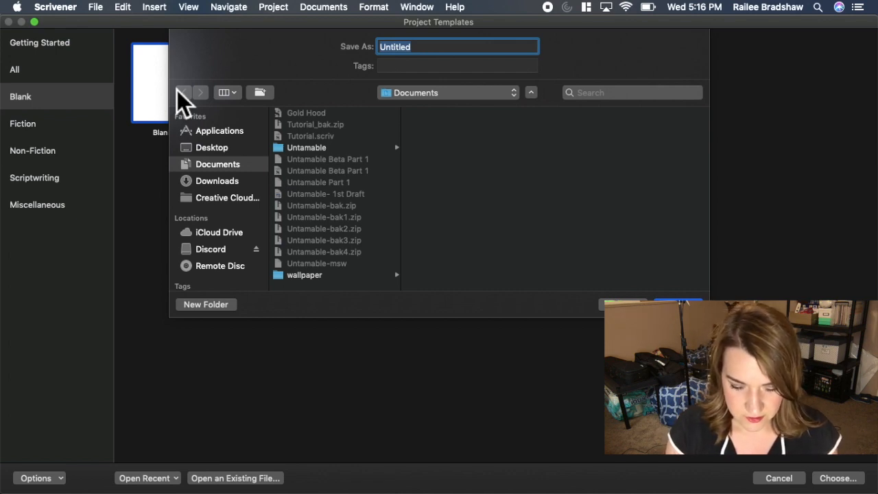
Save the blank project as 'Goldy Hood' in Documents
text(Goldy)
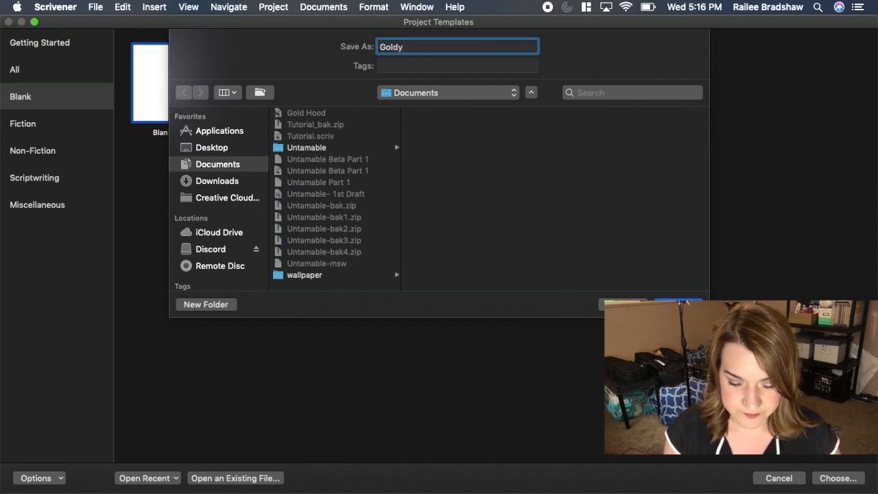
text(Hood)
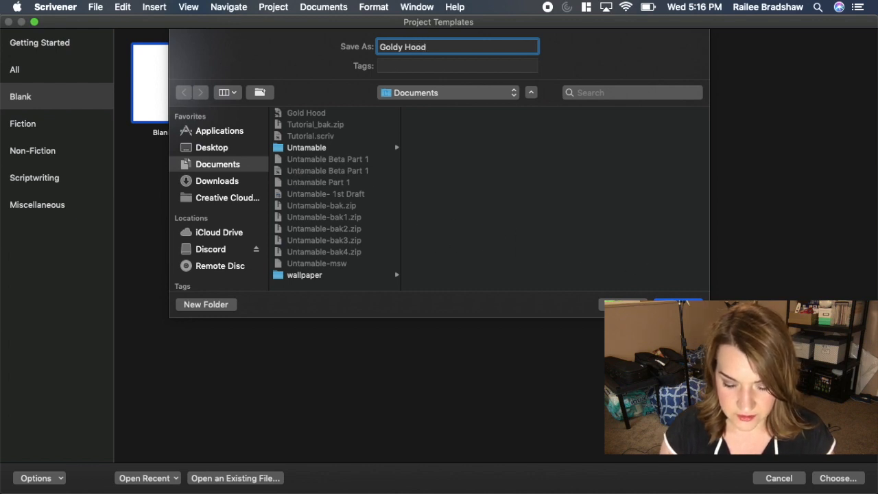
click(838, 478)
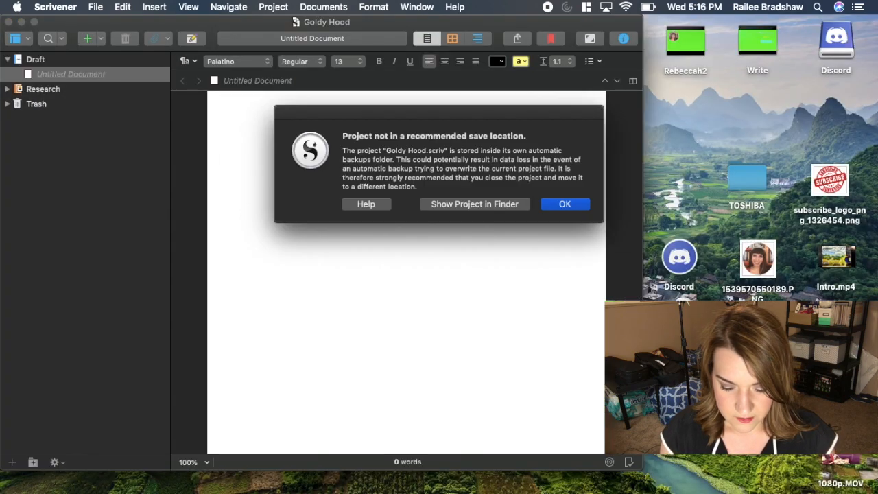
Dismiss the save-location warning and place the cursor in the empty Untitled Document
click(565, 203)
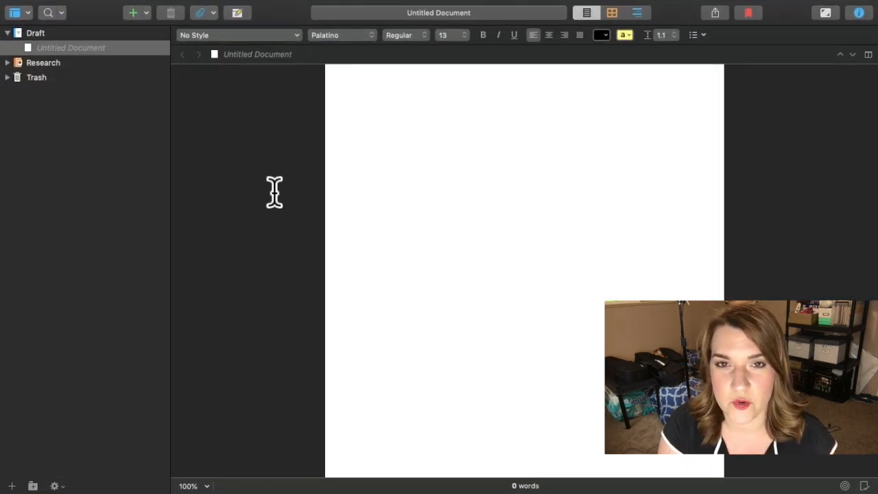
click(370, 89)
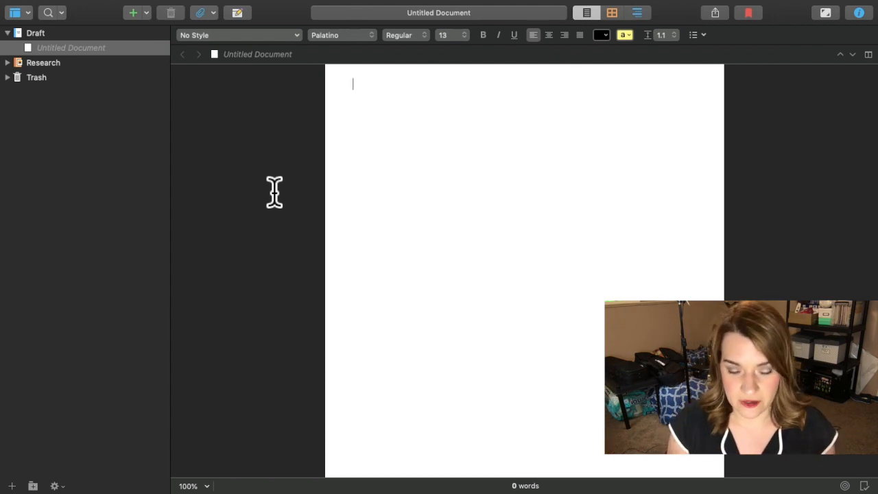
mouse_move(297, 173)
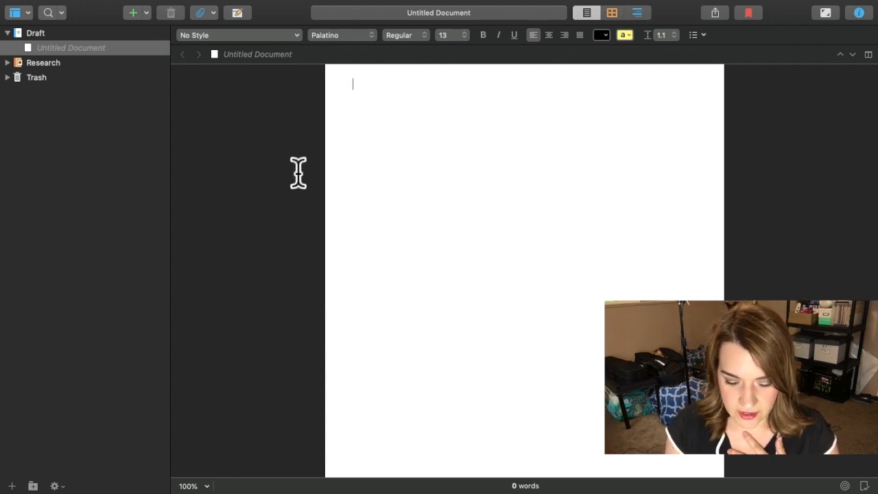
mouse_move(404, 116)
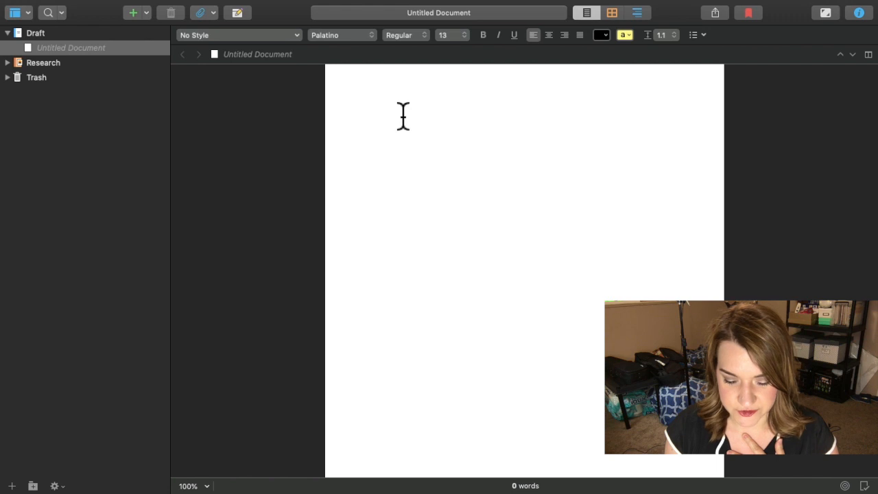
mouse_move(435, 154)
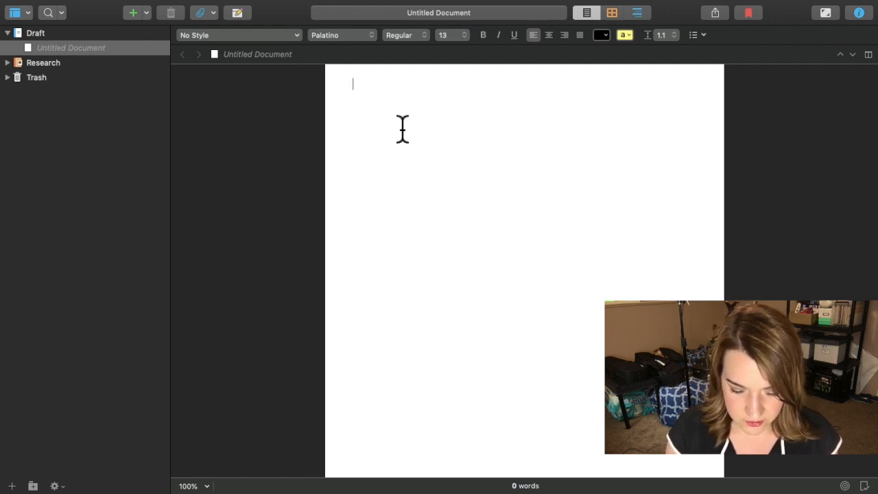
Type 'Goldy Locks hated her sister, Little Red.' as the document's opening sentence
text(Goldy Lock)
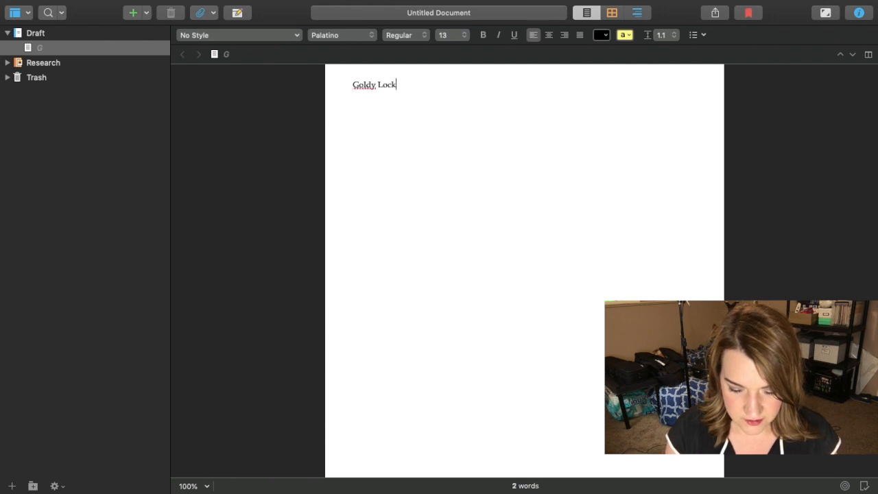
text(s a)
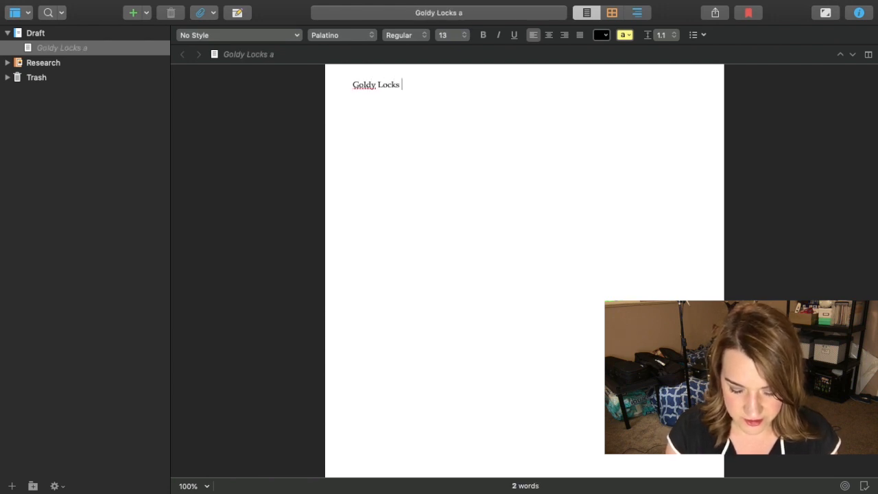
text(hated her siste)
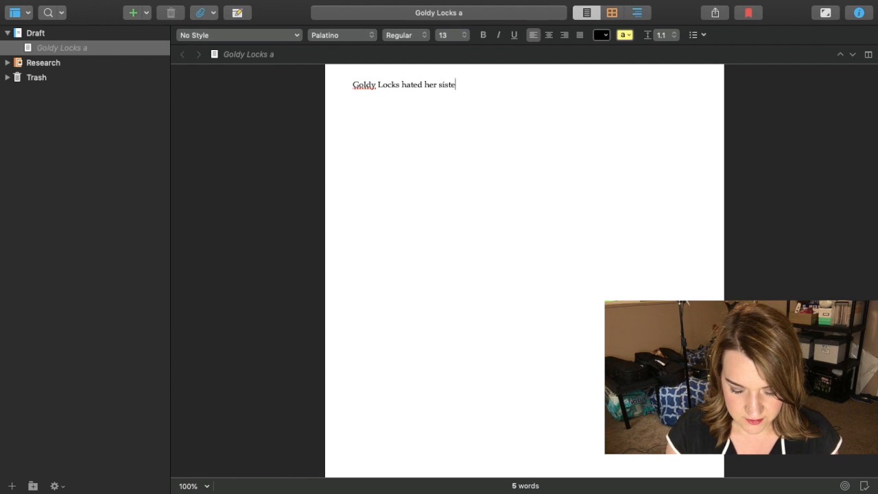
text(r, Littl)
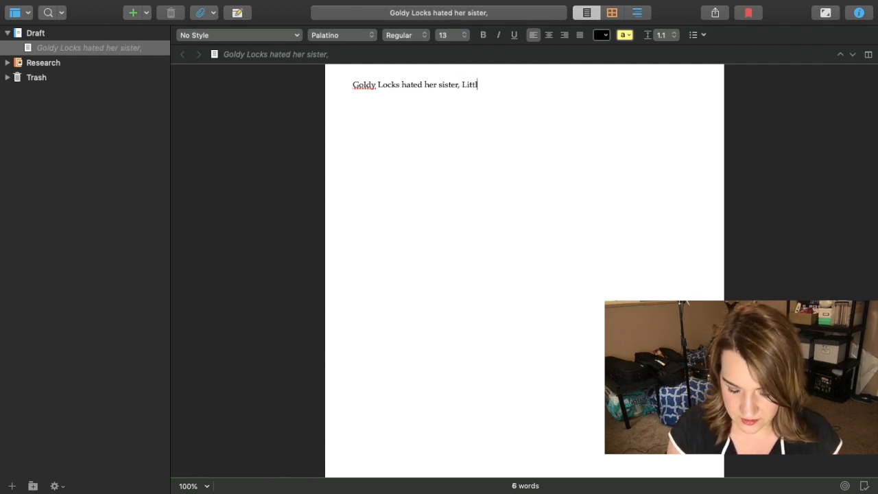
text(e Red.)
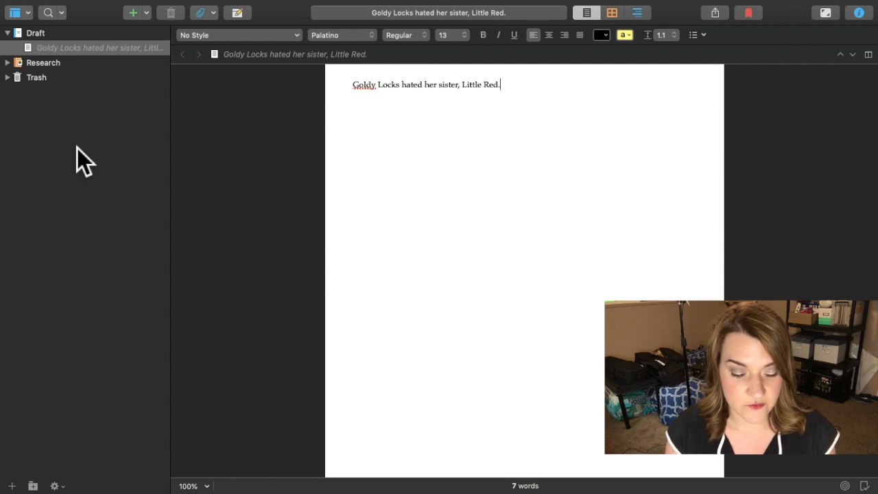
mouse_move(94, 95)
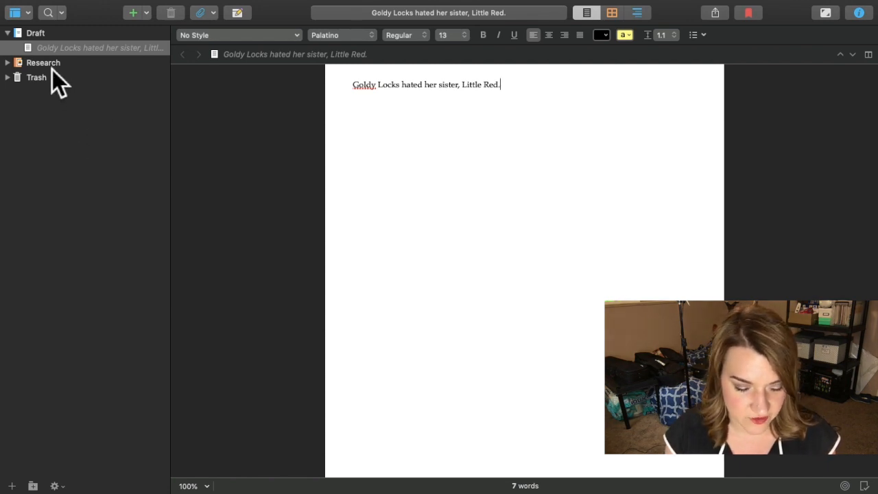
Rename the Binder's Draft folder to 'Goldy Hold'
click(36, 32)
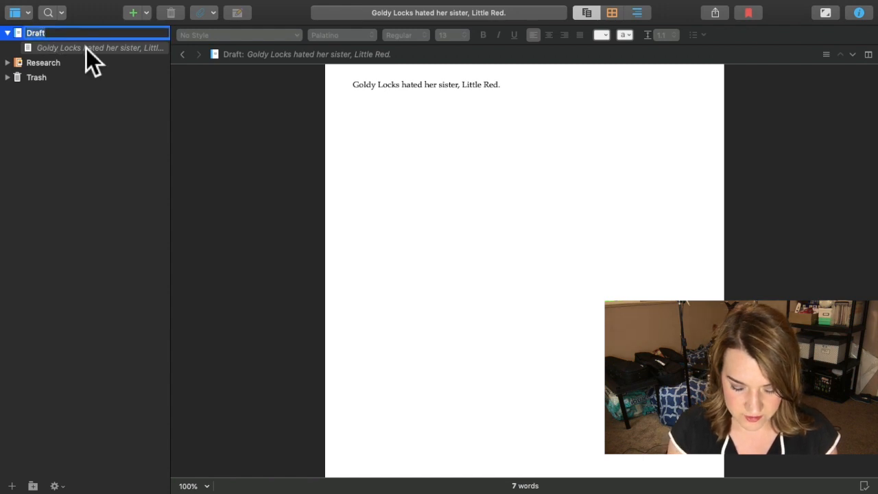
text(Goldy Hold)
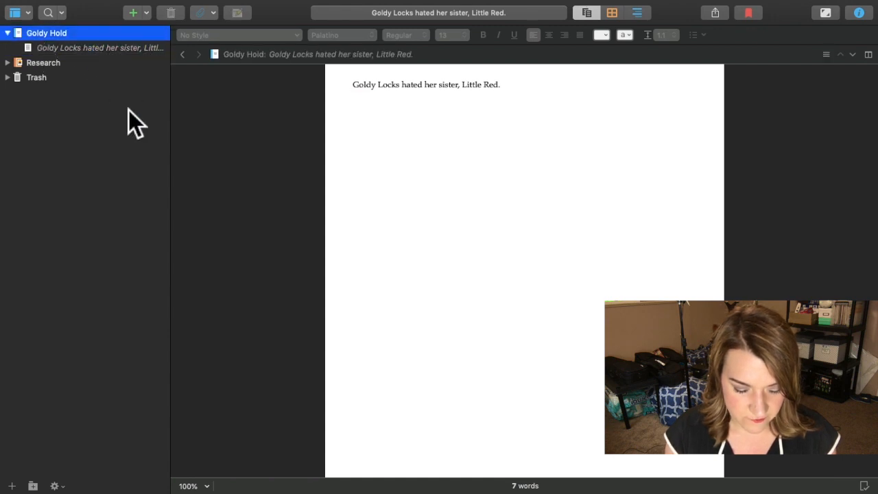
mouse_move(85, 74)
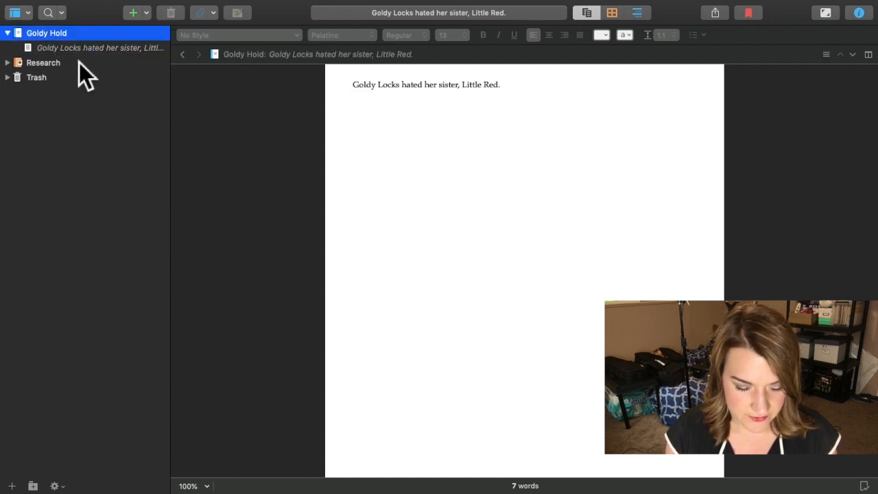
mouse_move(75, 218)
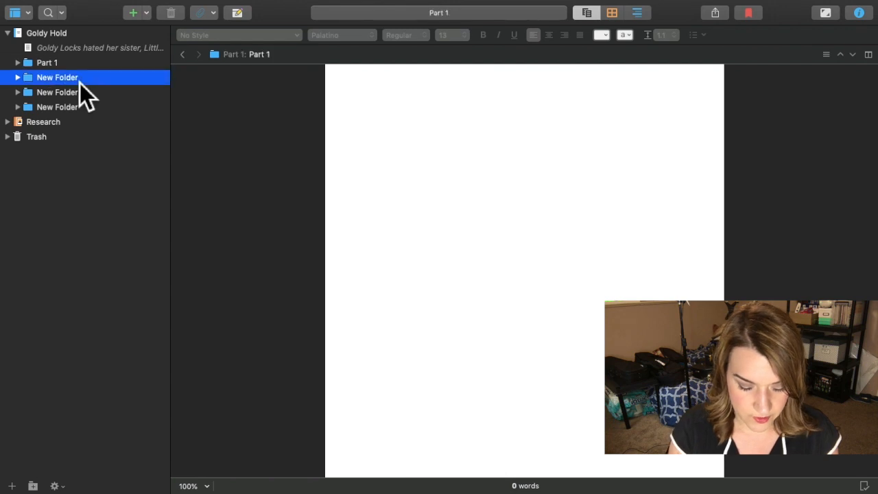
Name the new folders Part 2, Part 3 and Part 4, correcting 'Part2'
text(Part2)
click(101, 92)
text(Part3)
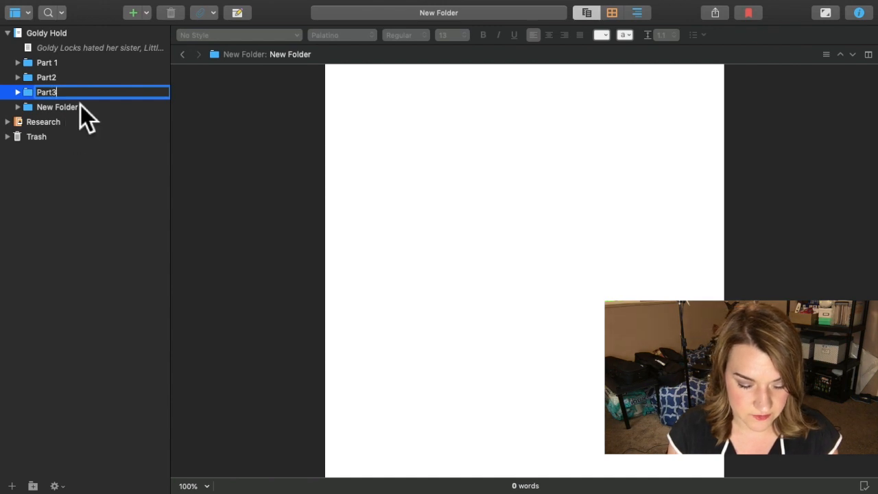
key(Backspace)
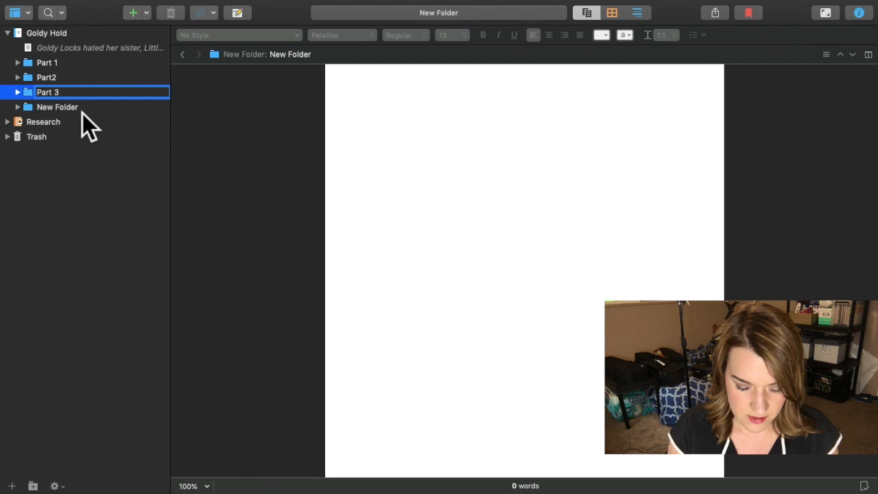
text(Part 4)
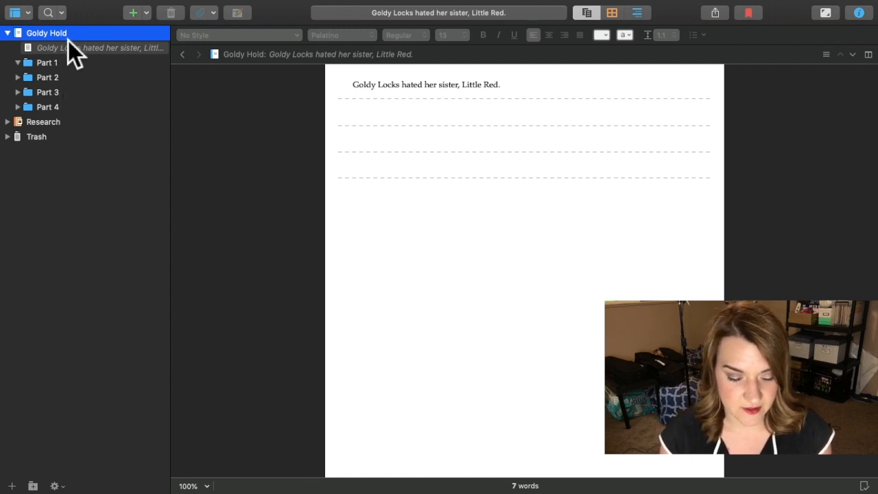
Drag the Goldy Locks opening document into the Part 1 folder
click(76, 48)
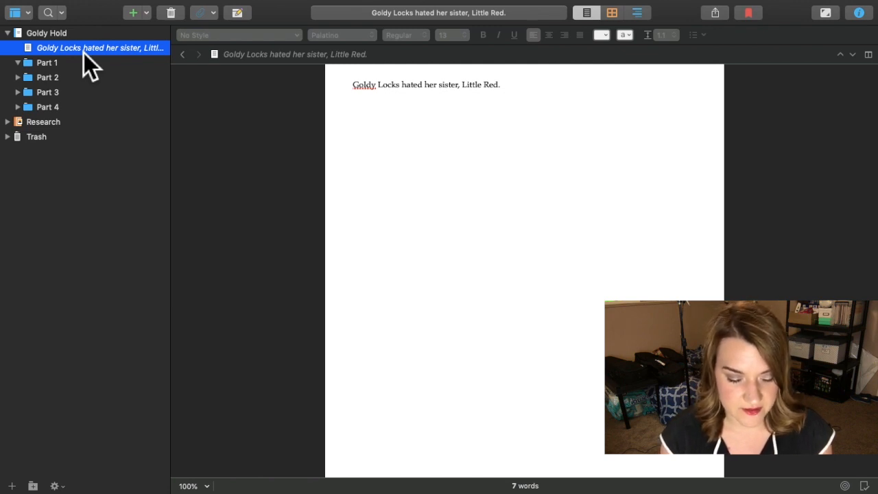
drag(100, 47, 96, 69)
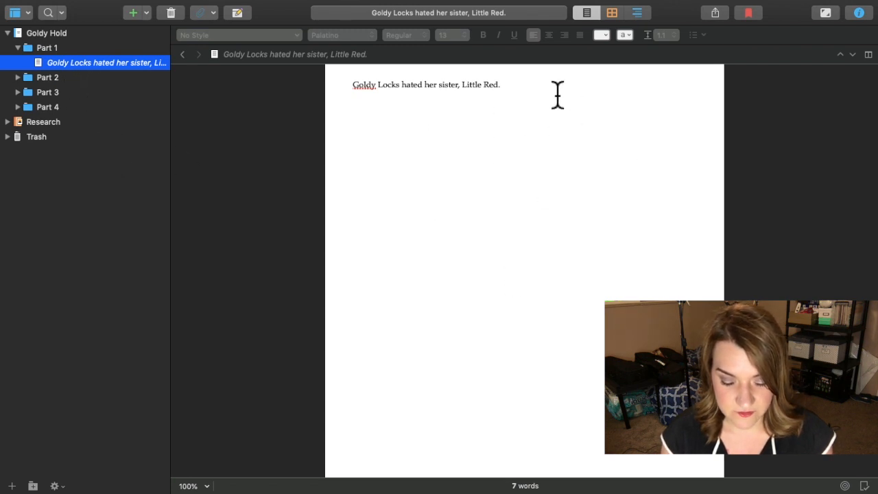
mouse_move(534, 101)
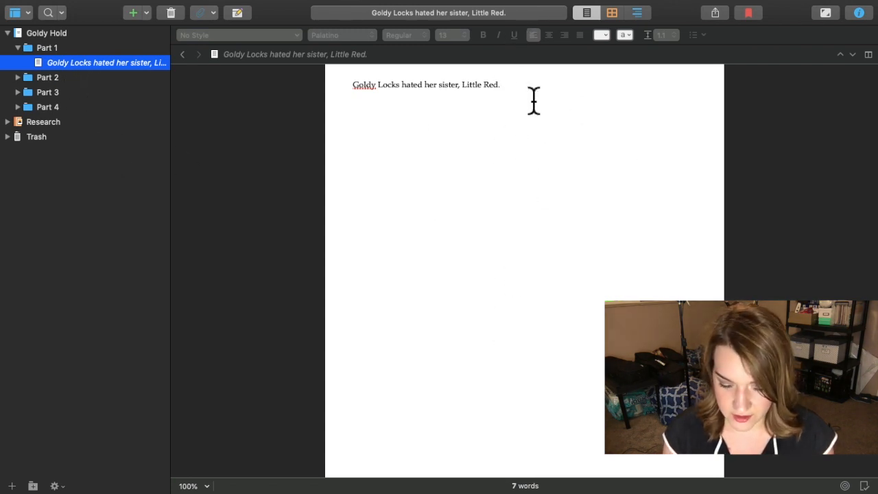
Type 'Blah blah blah.' on a new line below the opening sentence
text(Blah blah blah.)
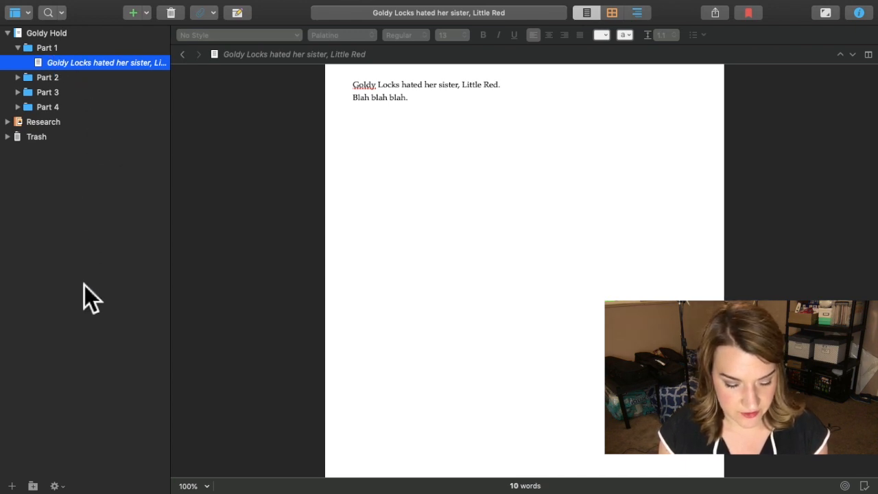
mouse_move(72, 72)
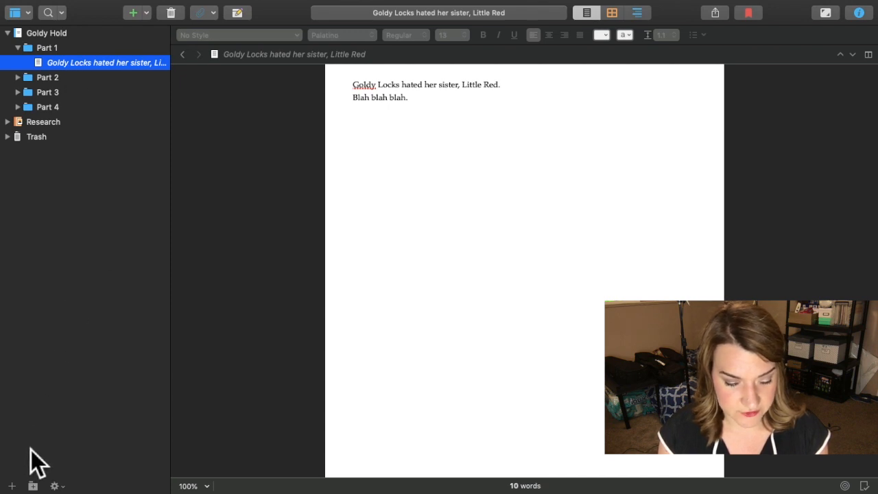
mouse_move(33, 487)
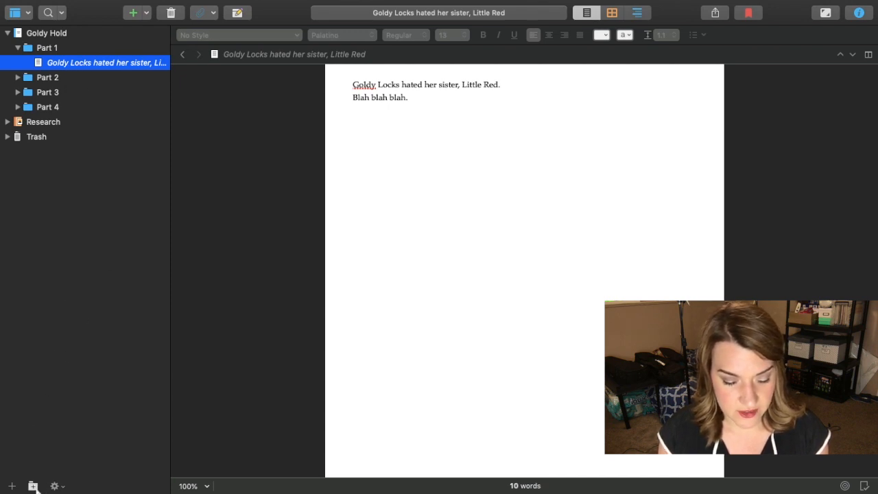
Add 'New Folder' folders inside Part 1 with the Binder's Add Folder button
click(12, 485)
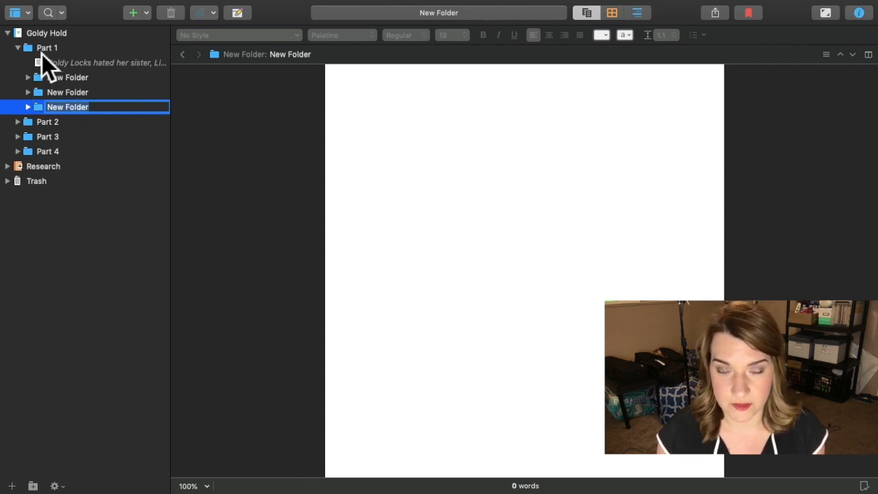
mouse_move(66, 81)
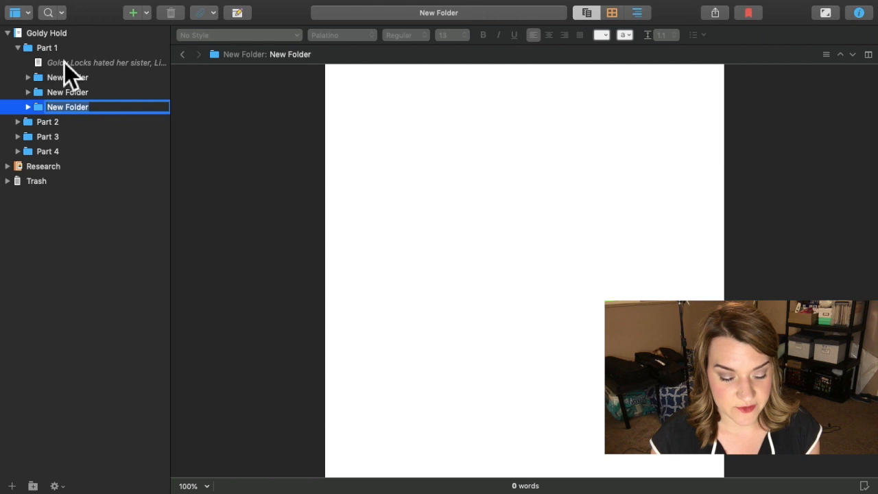
mouse_move(87, 61)
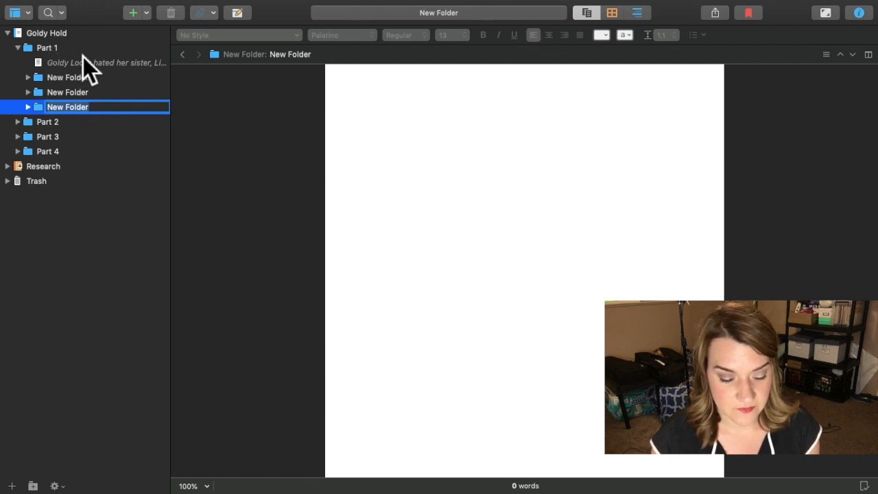
Move the Goldy Locks document into the first new folder and name folders Chapter 1, Chapter 2, Chapter
click(67, 77)
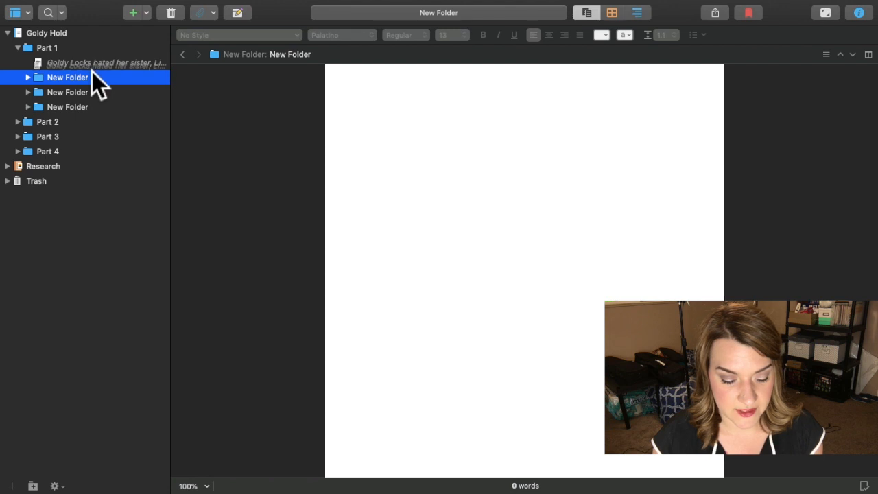
click(83, 63)
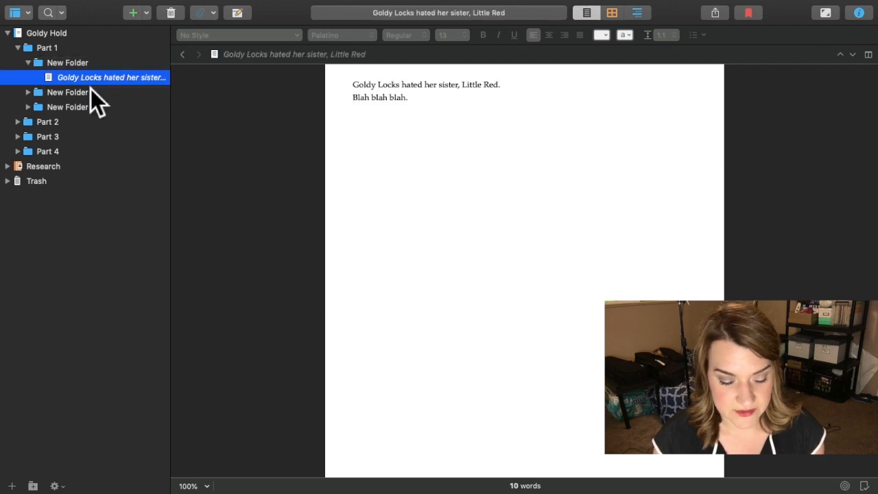
click(67, 62)
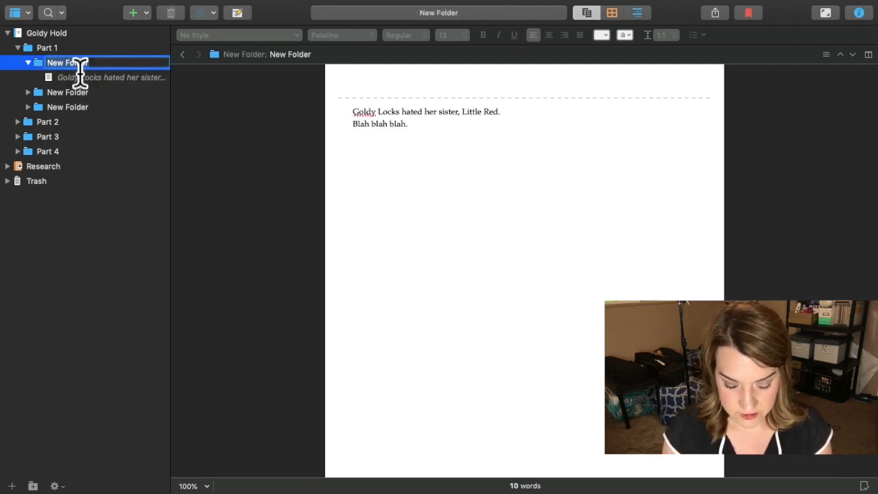
text(Chapter 1)
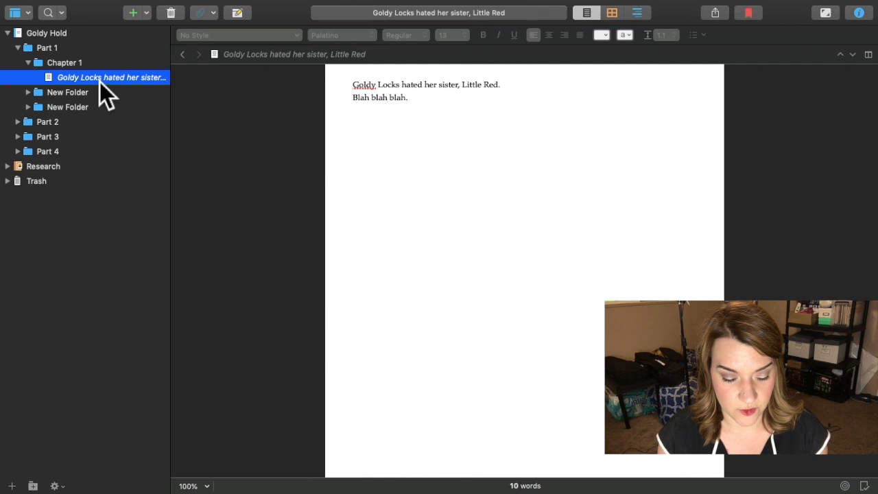
click(67, 92)
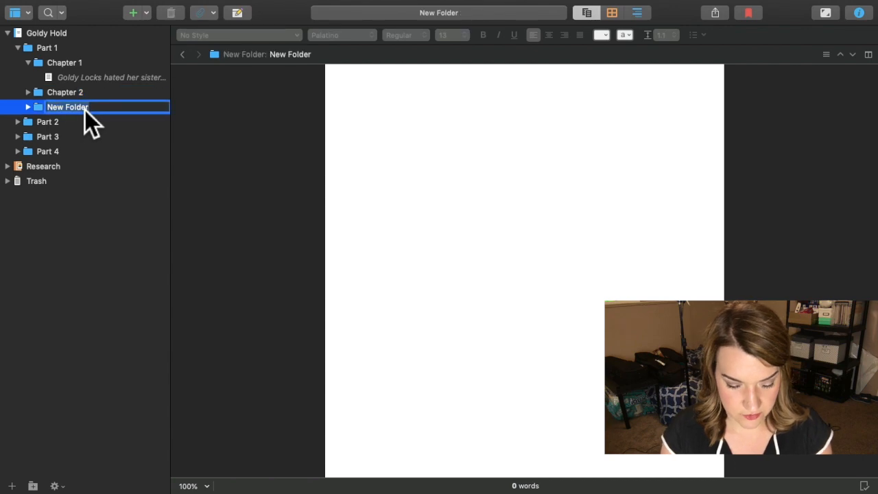
Name the third folder Chapter 3, then scroll Goldy Locks to the blank line before the next chapter
text(Chapter)
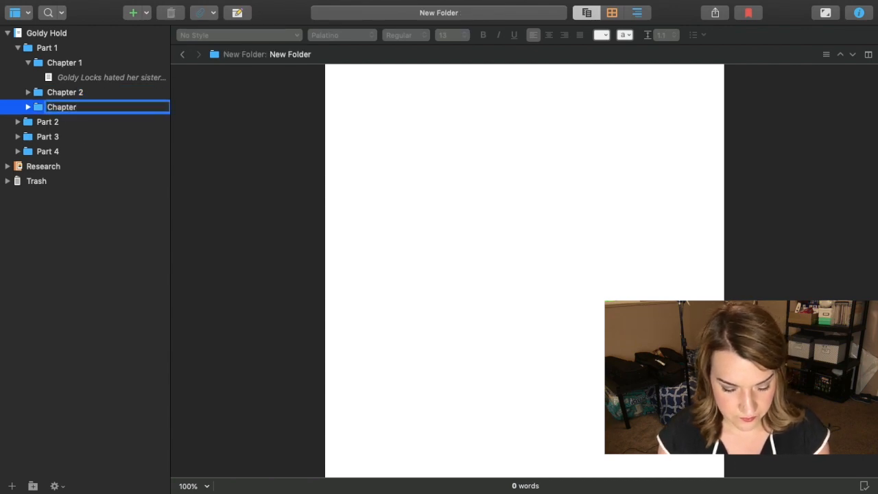
click(110, 76)
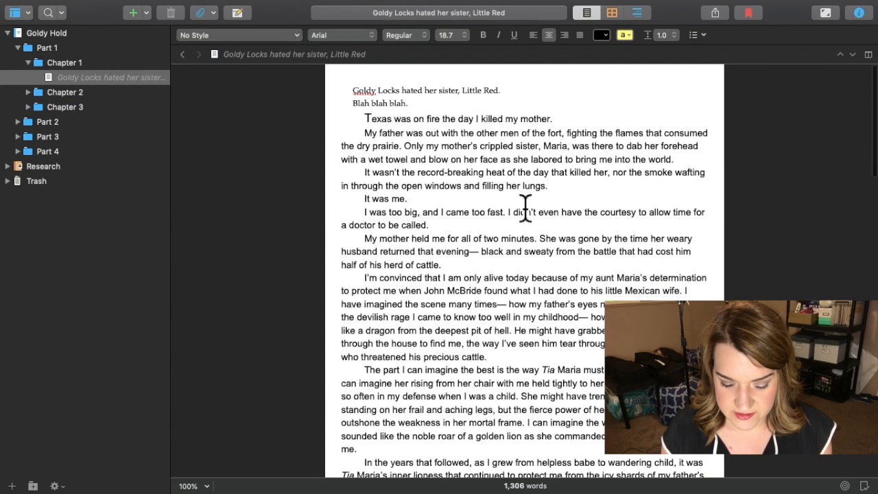
scroll(down, 3)
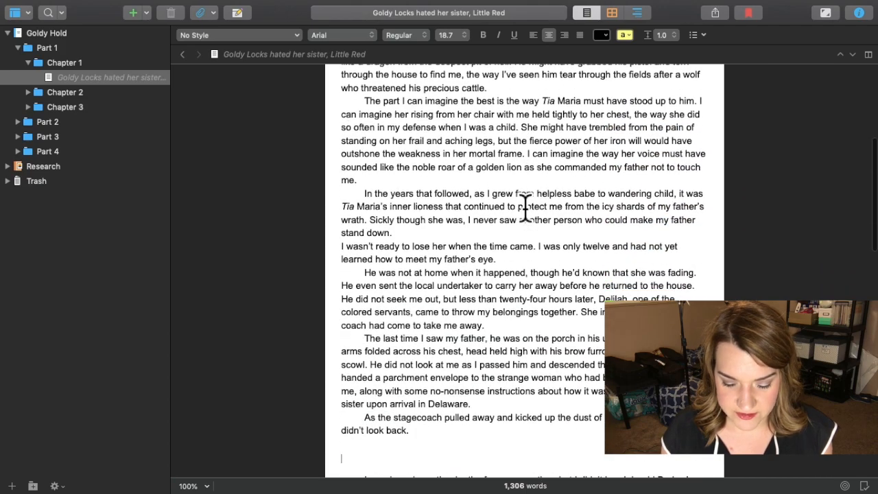
scroll(down, 3)
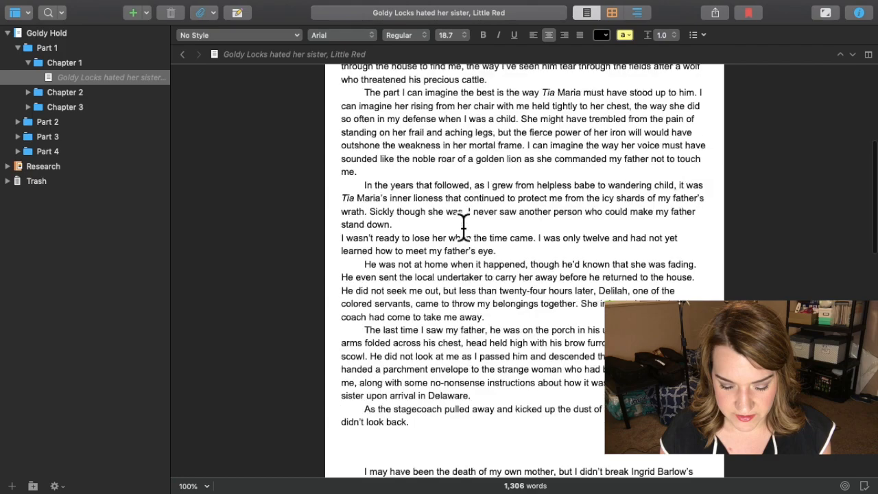
scroll(down, 3)
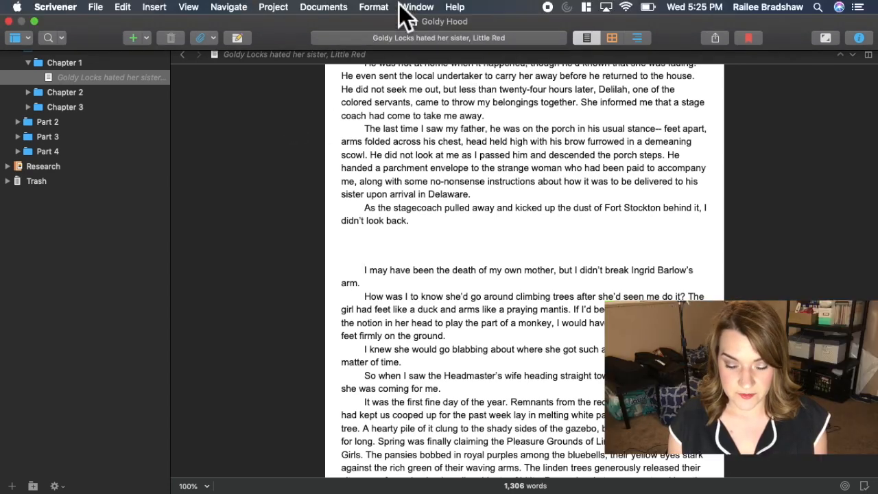
mouse_move(334, 27)
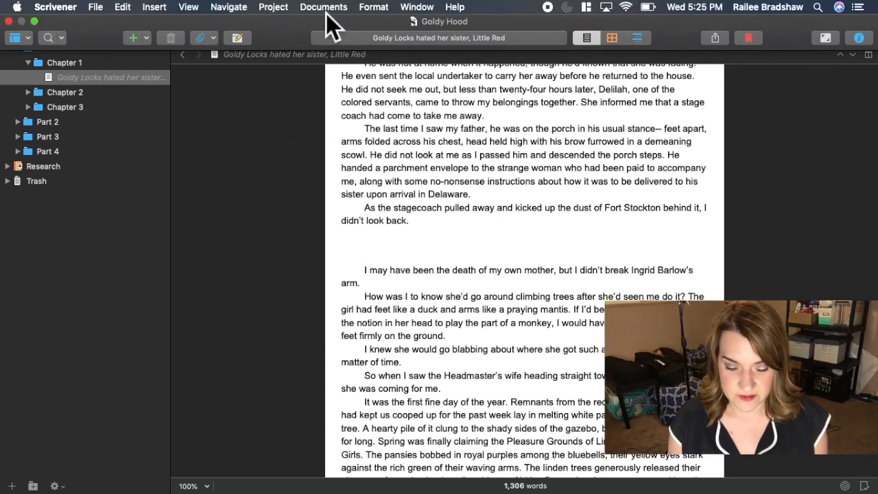
Split Goldy Locks so 'I may have been the death of my own mother' starts a new document
click(324, 7)
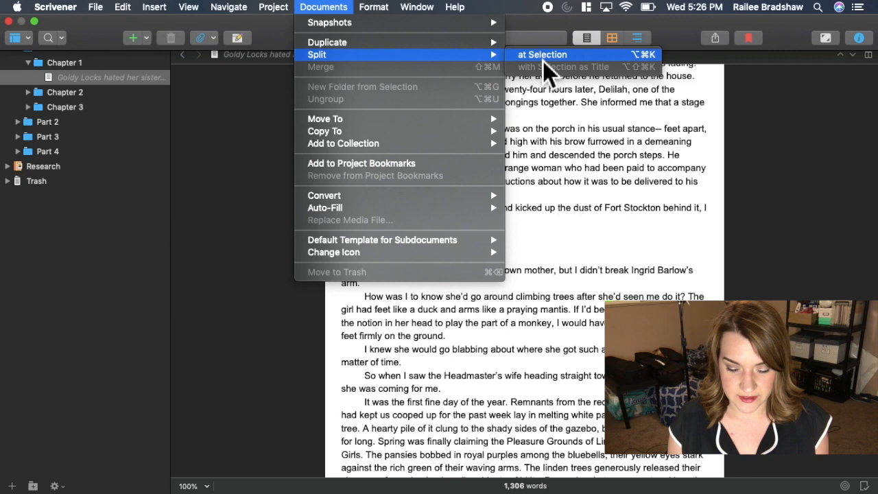
click(542, 55)
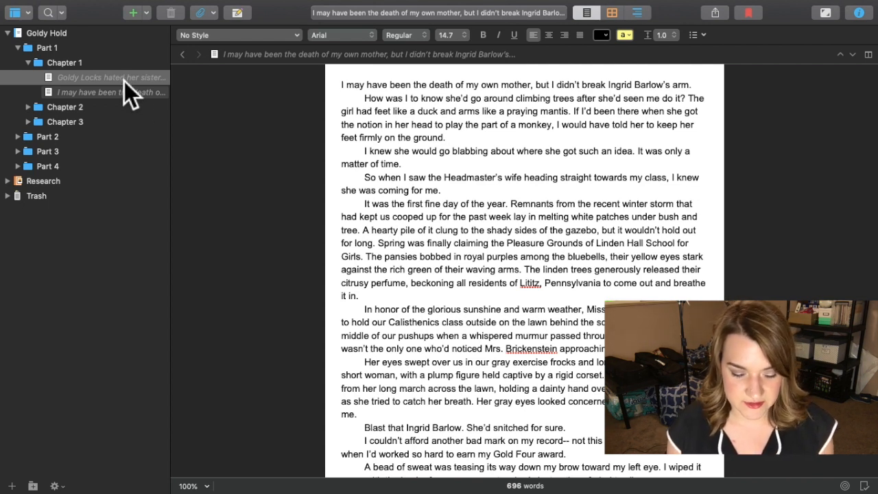
Read through Chapter 1's combined text, then open the Ingrid Barlow arm scene alone
scroll(down, 3)
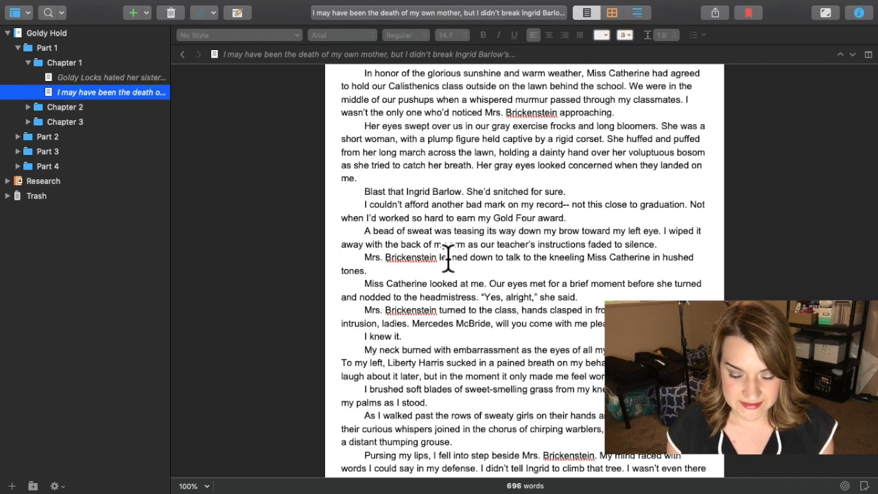
scroll(down, 3)
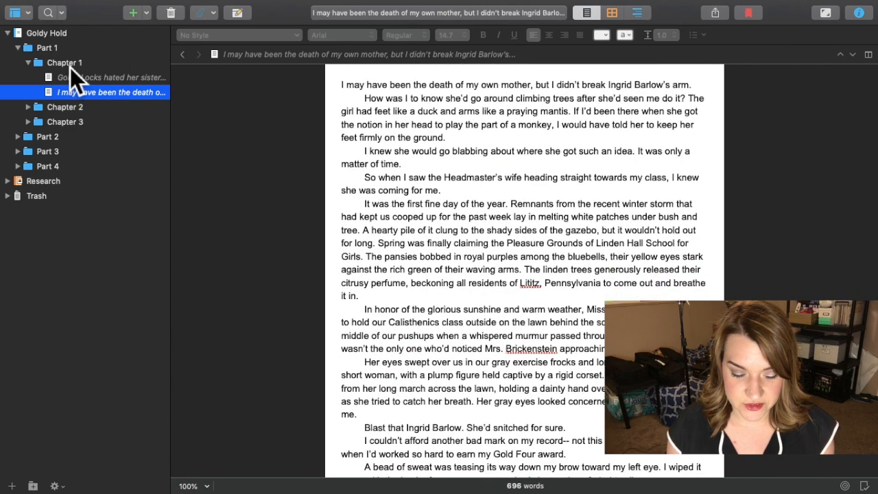
click(64, 62)
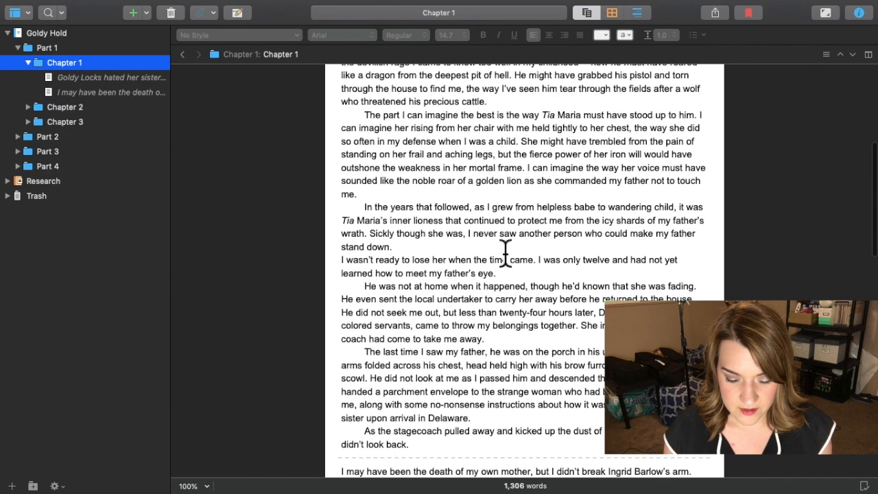
scroll(down, 3)
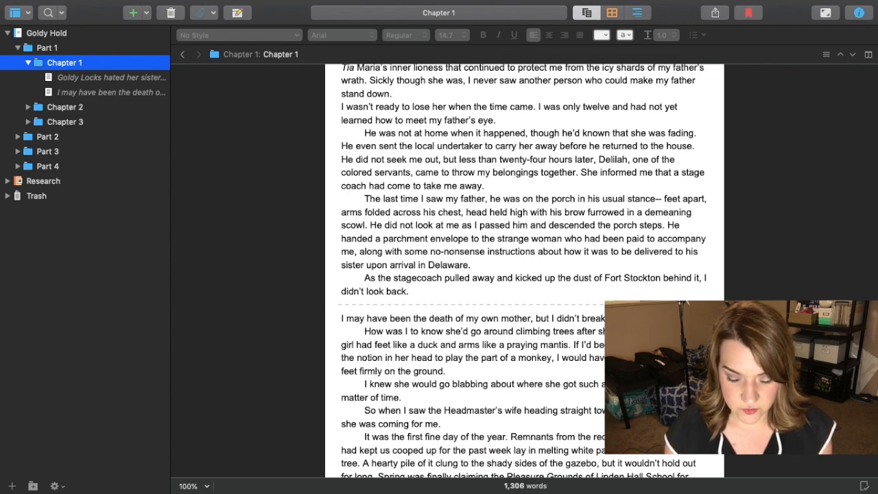
scroll(down, 3)
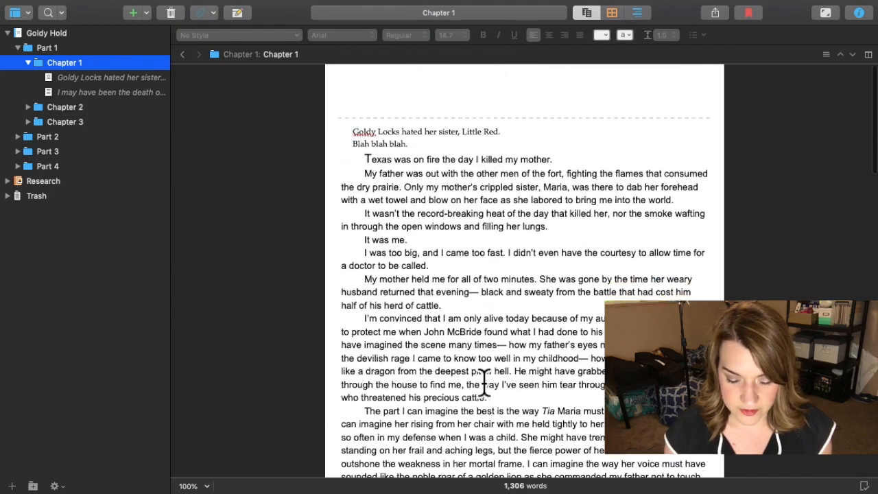
scroll(down, 3)
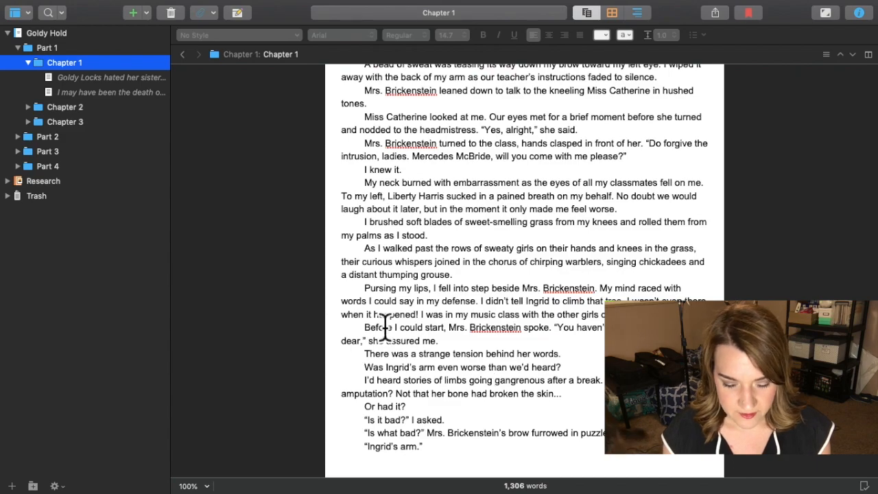
scroll(down, 3)
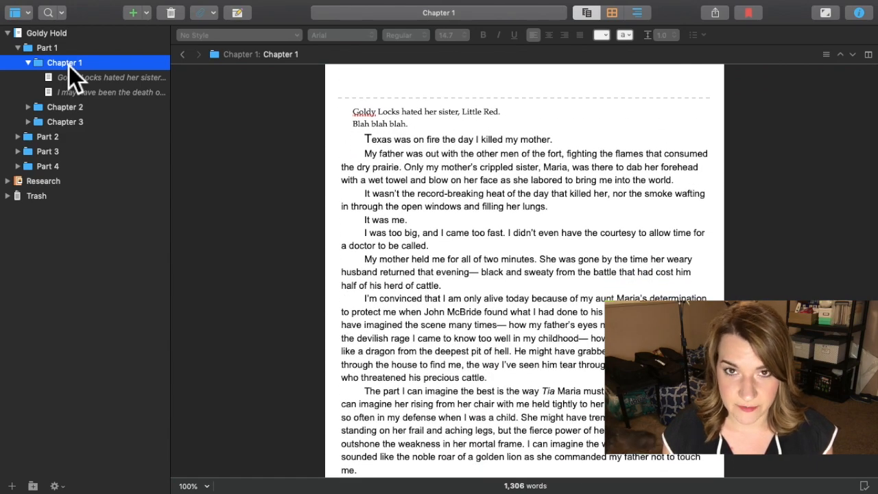
click(110, 77)
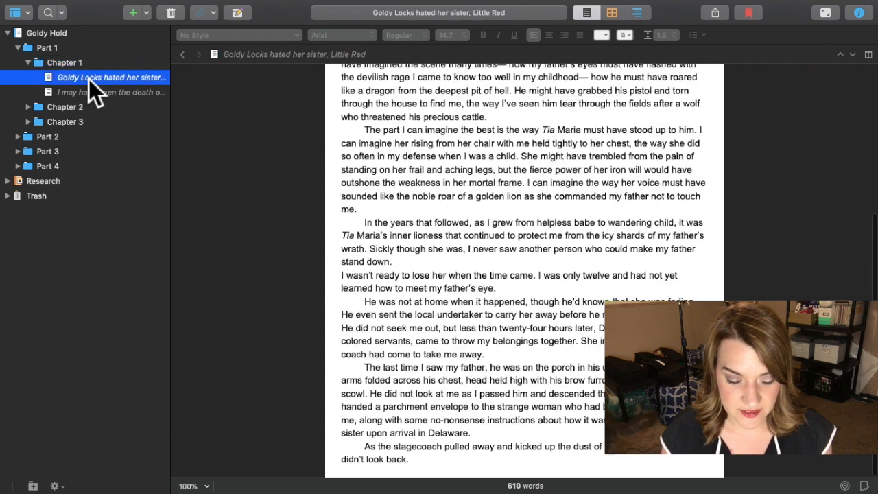
click(110, 92)
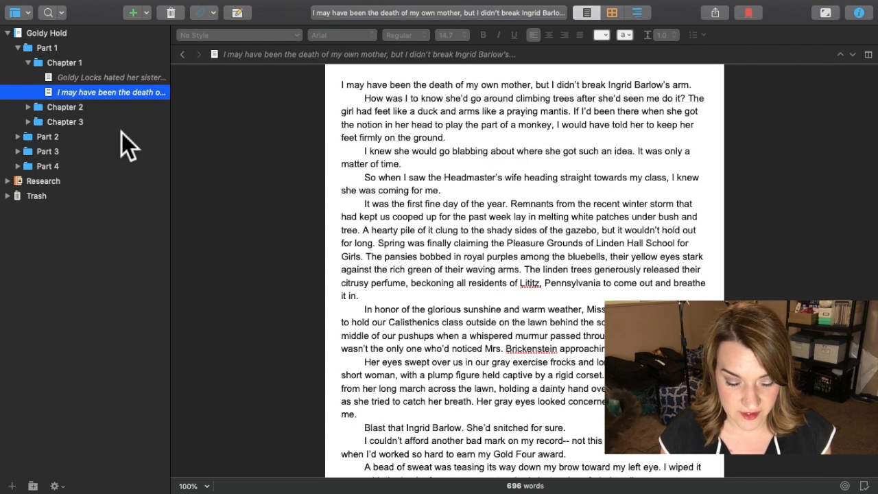
mouse_move(138, 122)
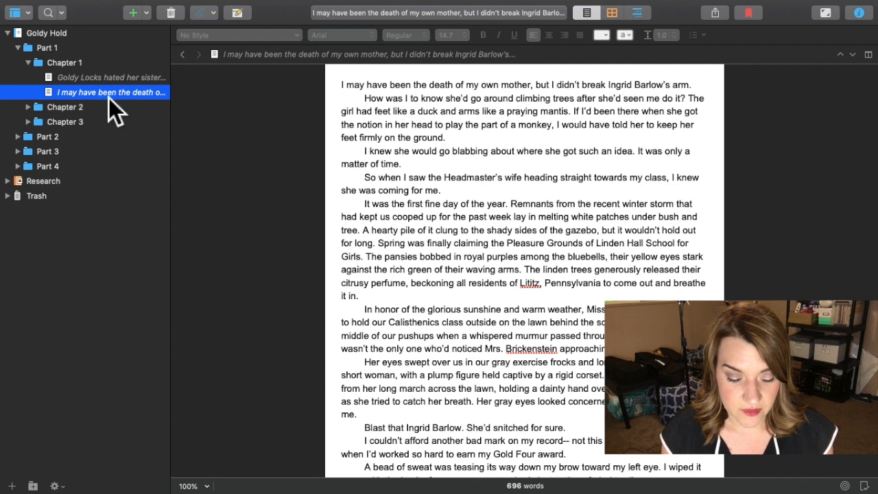
mouse_move(78, 126)
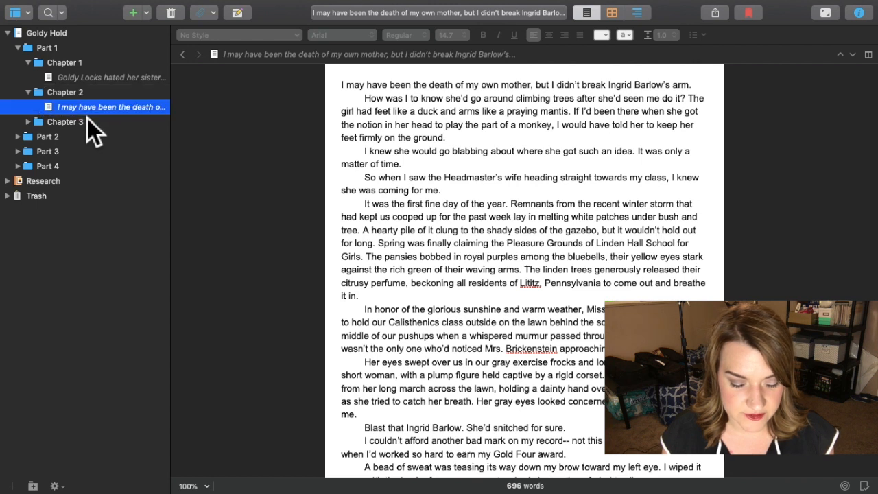
click(63, 91)
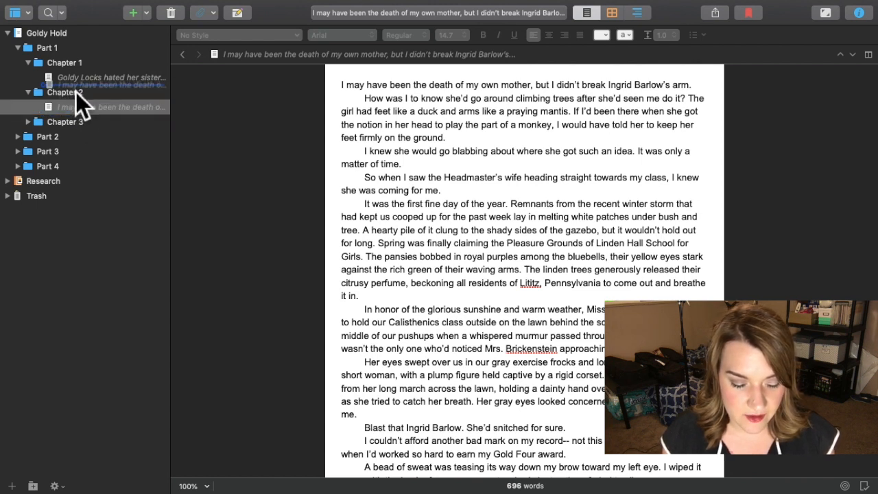
click(110, 92)
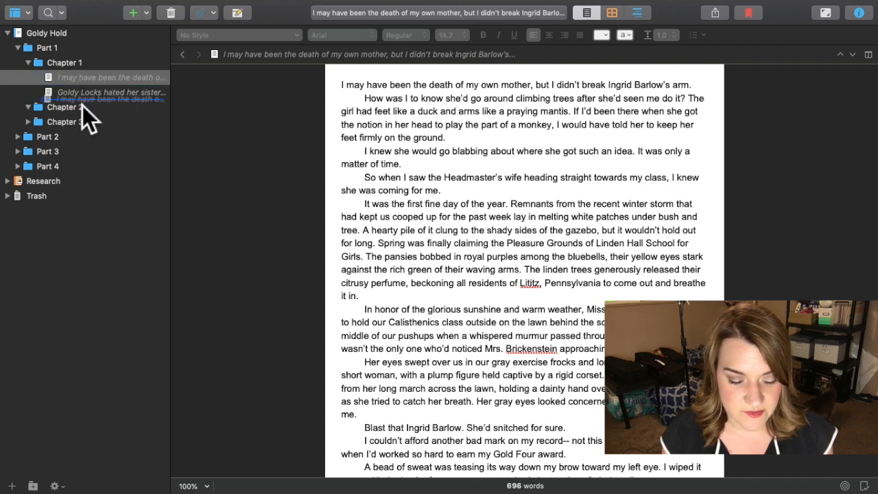
click(112, 92)
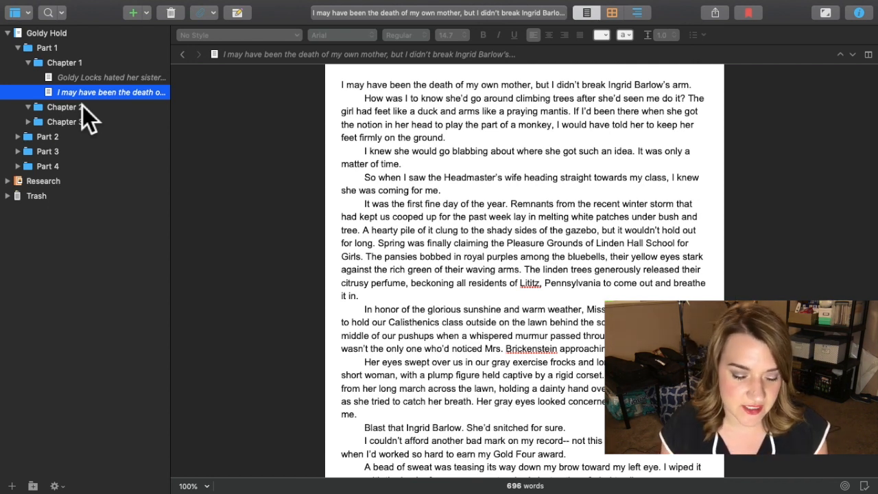
mouse_move(102, 113)
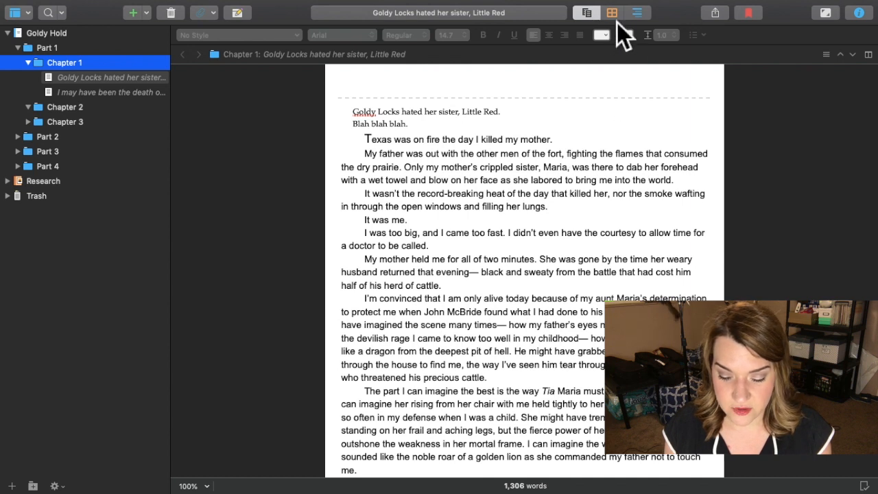
mouse_move(613, 12)
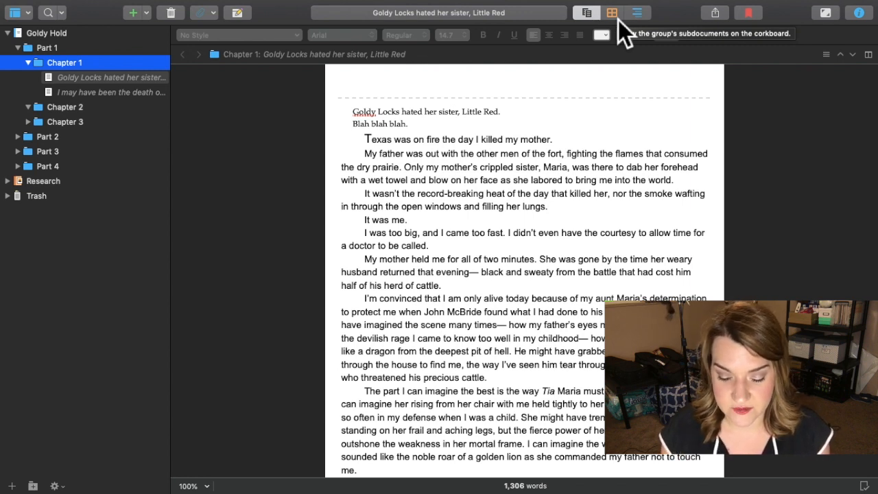
Show Chapter 1 as a corkboard and drag the Goldy Locks card ahead of Ingrid Barlow's
click(594, 13)
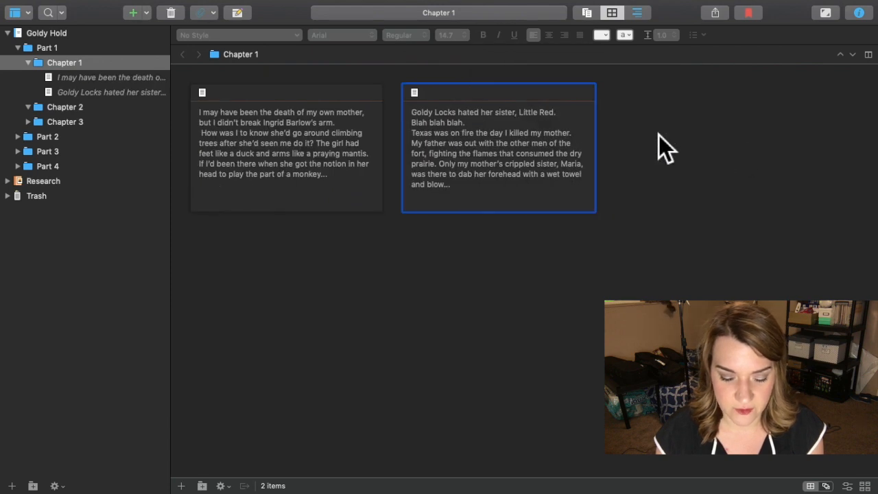
mouse_move(428, 174)
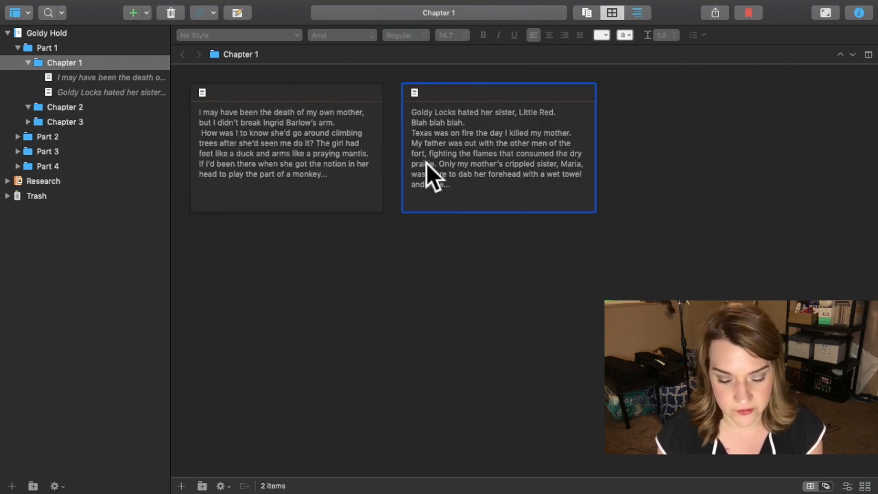
drag(499, 149, 286, 149)
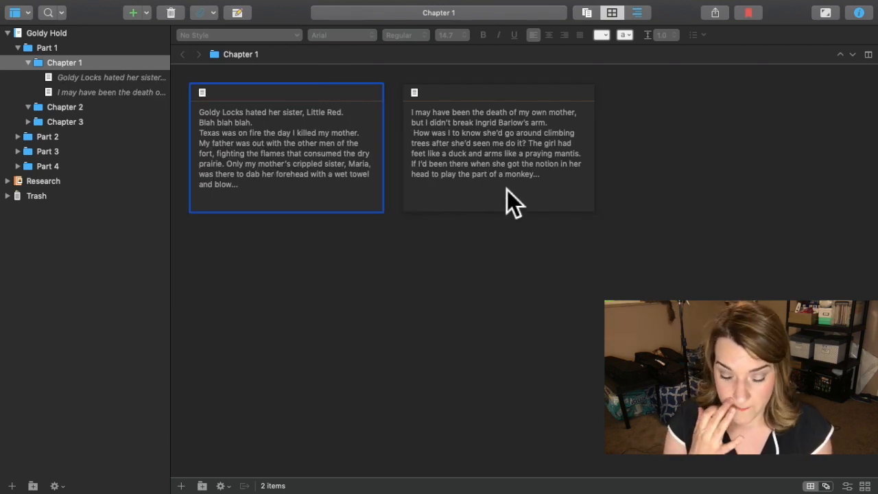
mouse_move(103, 89)
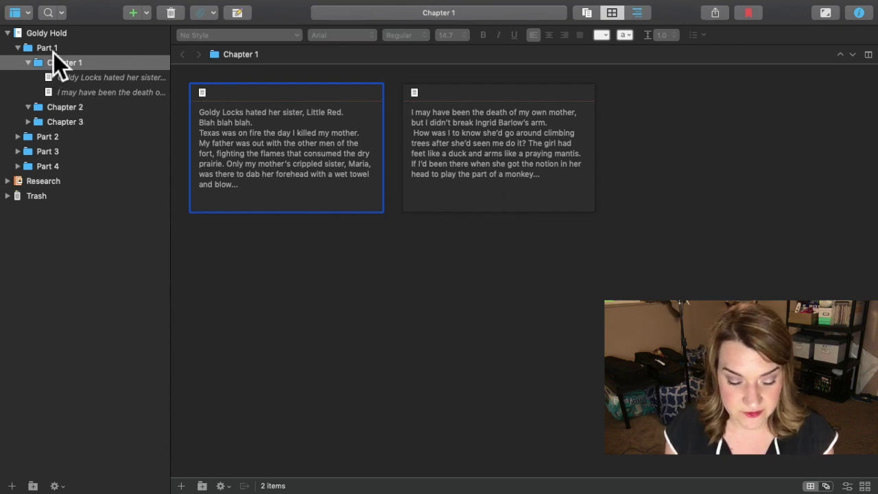
Select Chapter 1, then Part 1, to display Part 1's three chapter cards
click(64, 63)
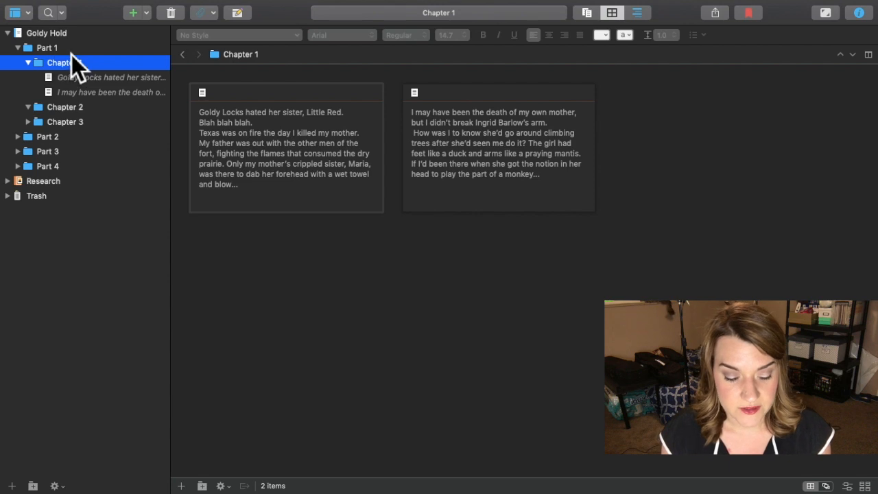
click(47, 47)
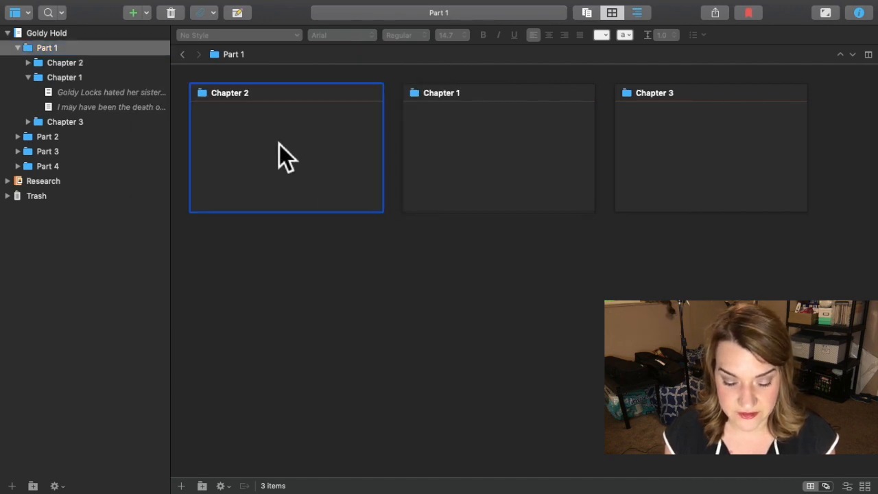
mouse_move(477, 172)
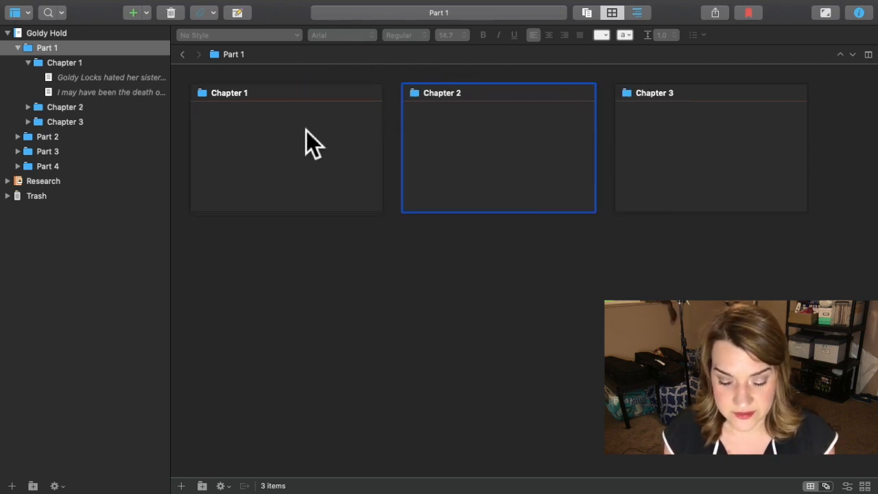
mouse_move(282, 179)
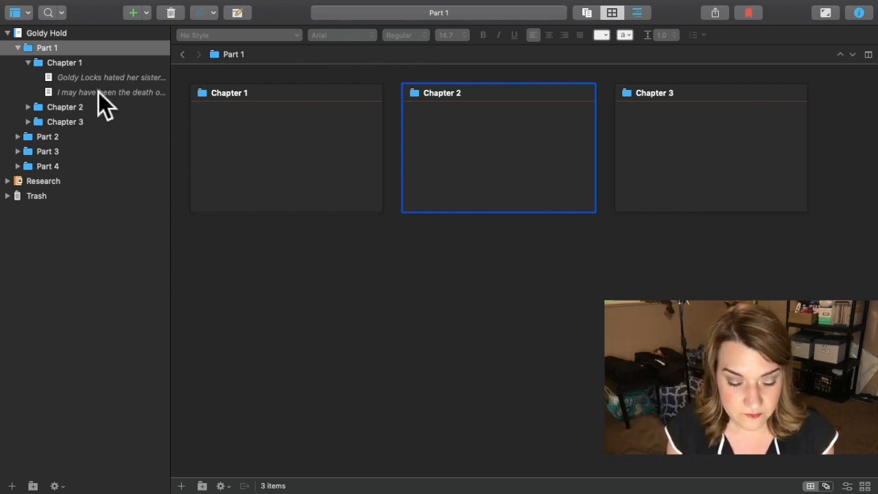
Show the four part cards, rename the top item Goldy Hood, then select Part 1
double_click(111, 76)
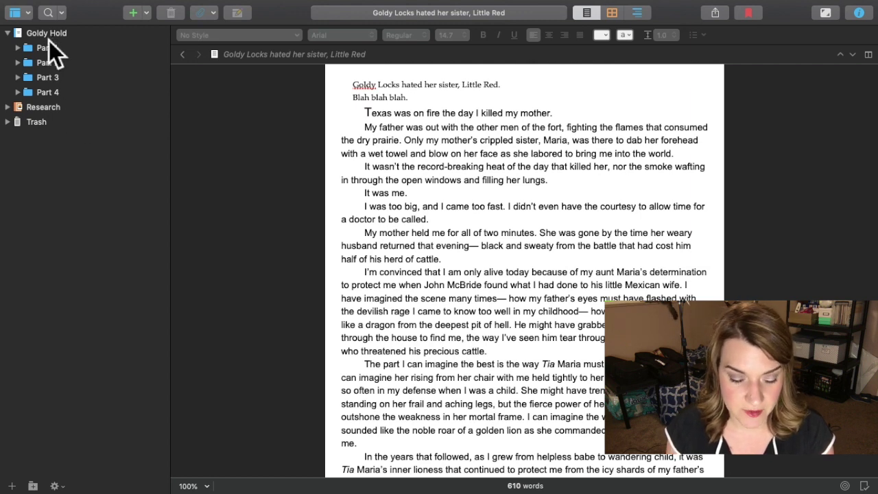
click(46, 32)
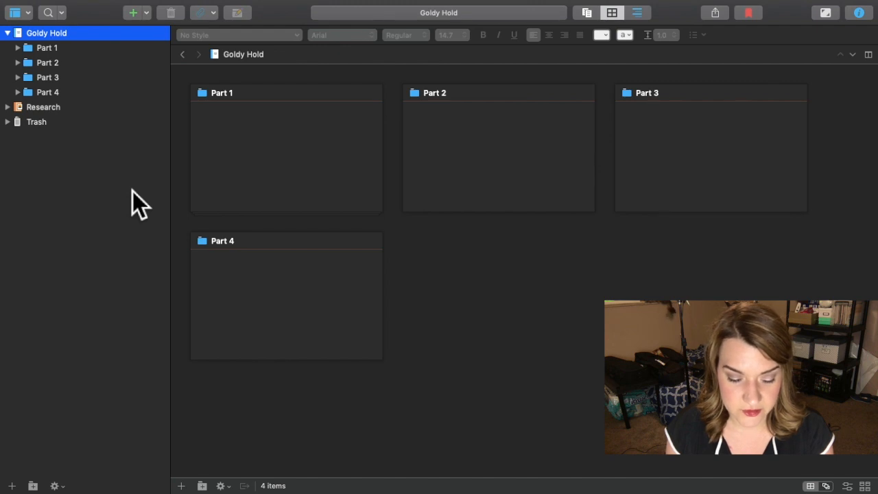
mouse_move(67, 48)
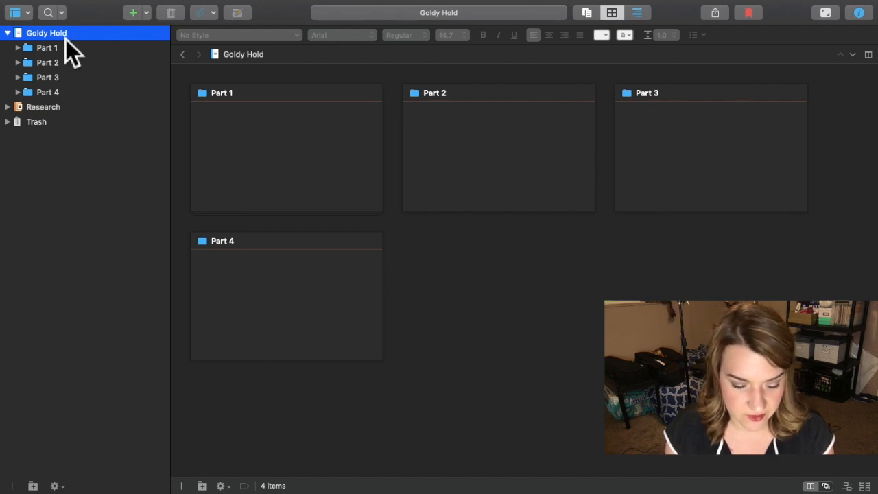
double_click(45, 32)
text(o)
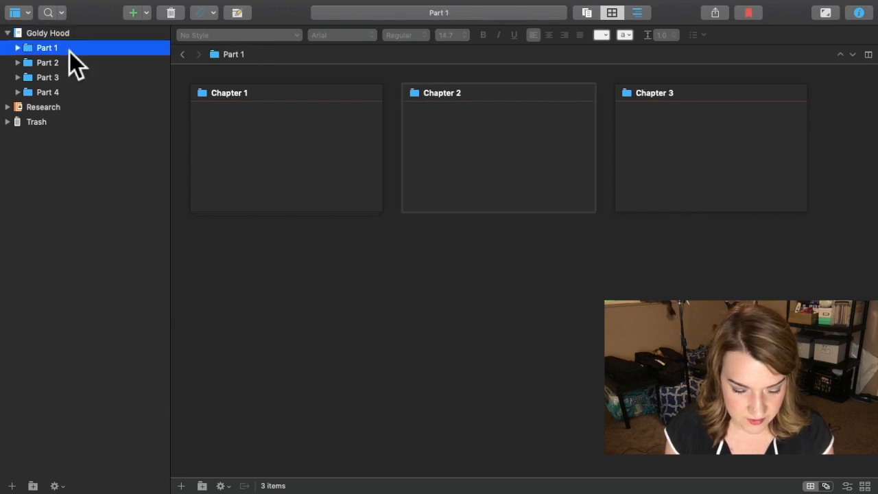
click(48, 32)
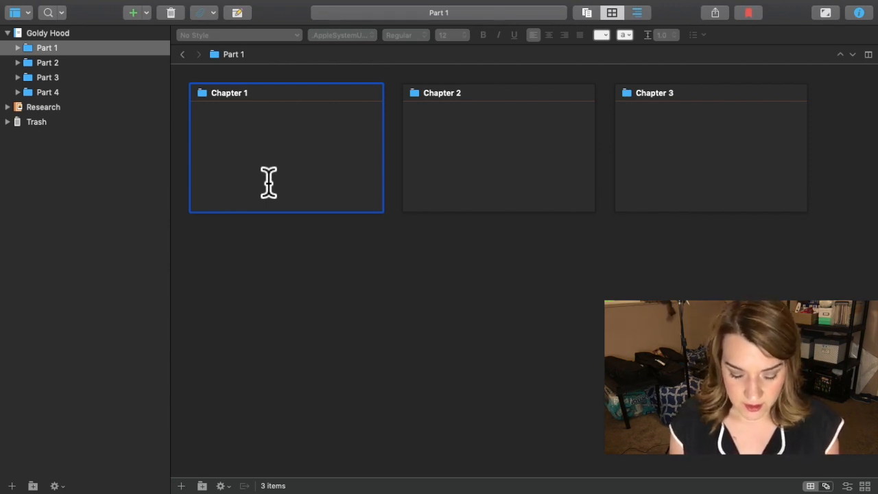
Write the Part 1 card synopsis 'Meet Goldy Locks and Red Hood.'
text(We meet)
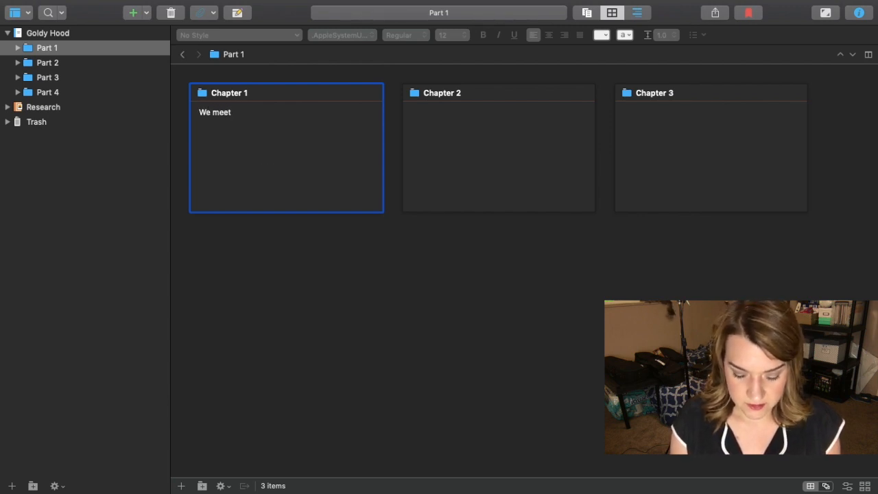
text(Goldy L)
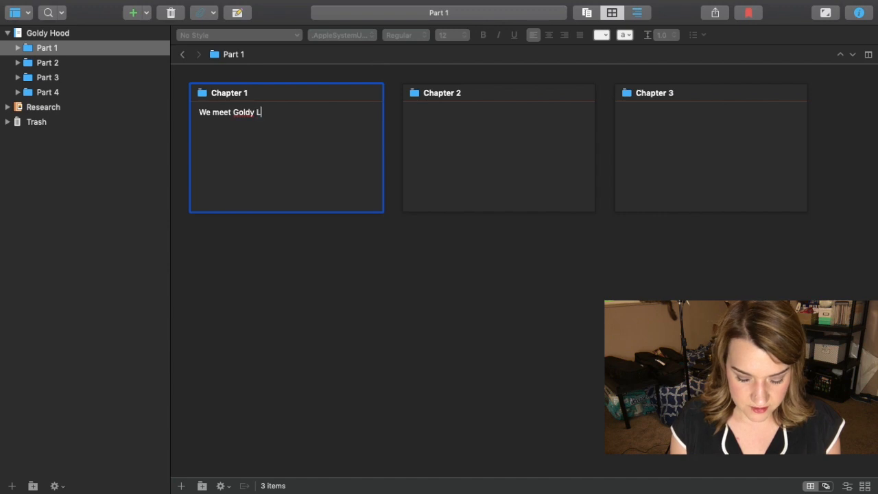
text(ocks and Red)
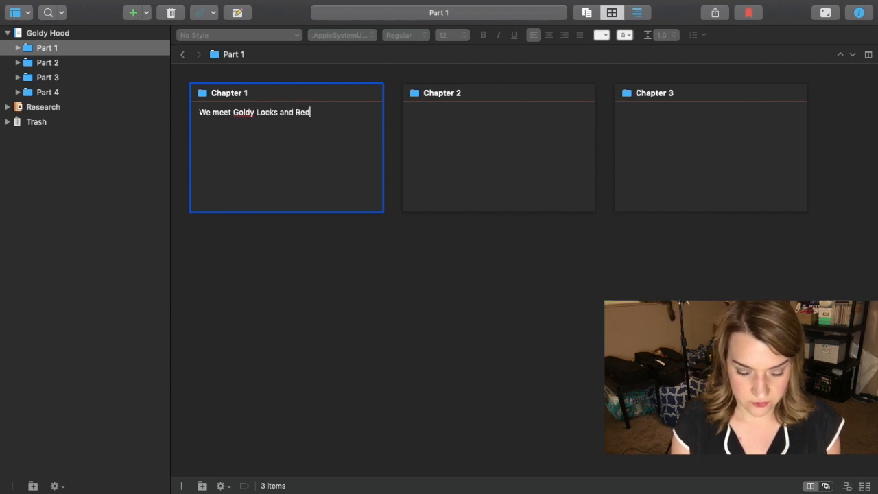
text(Ridin)
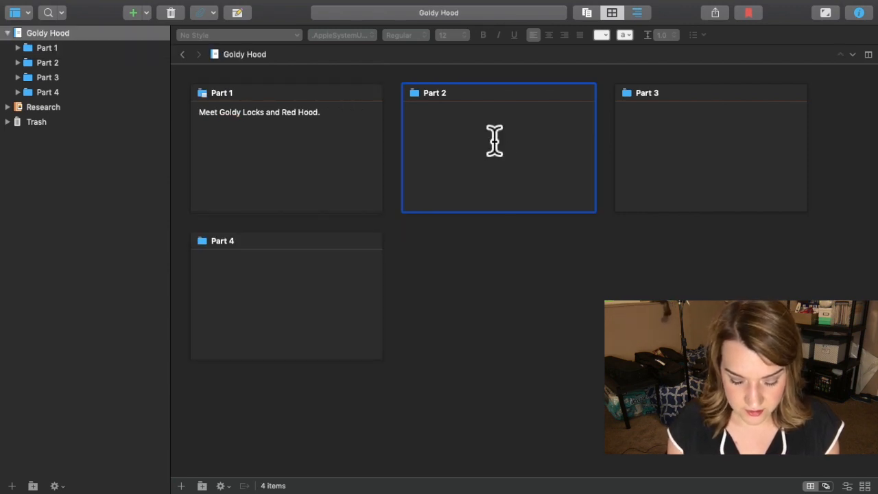
Write the Part 2 card synopsis 'Mother sends them into the woods.'
text(TMo)
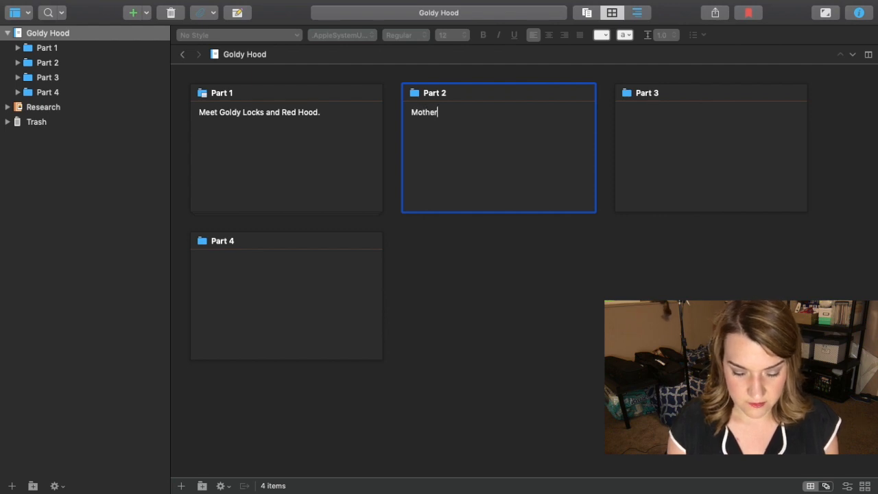
text(sends)
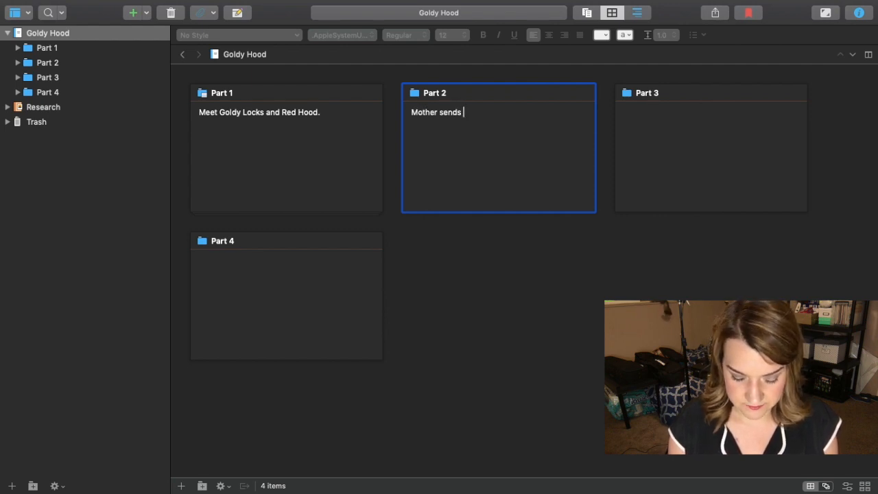
text(them into t)
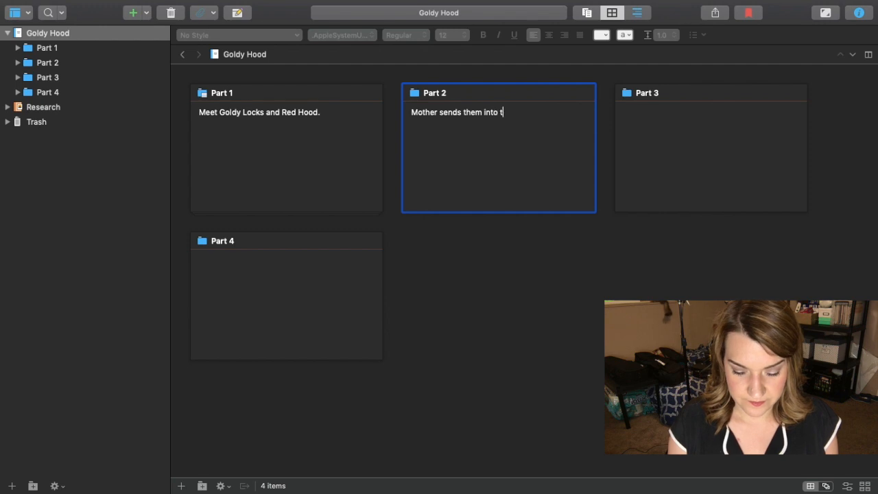
text(he woods.)
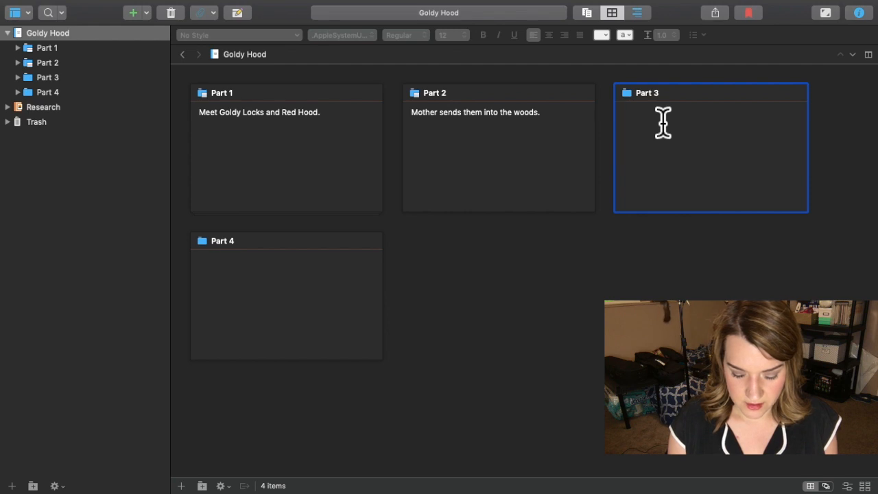
Write the Part 3 synopsis about Red, the wolf, and Goldy Locks finding a cozy cottage
text(Red Hood meets a)
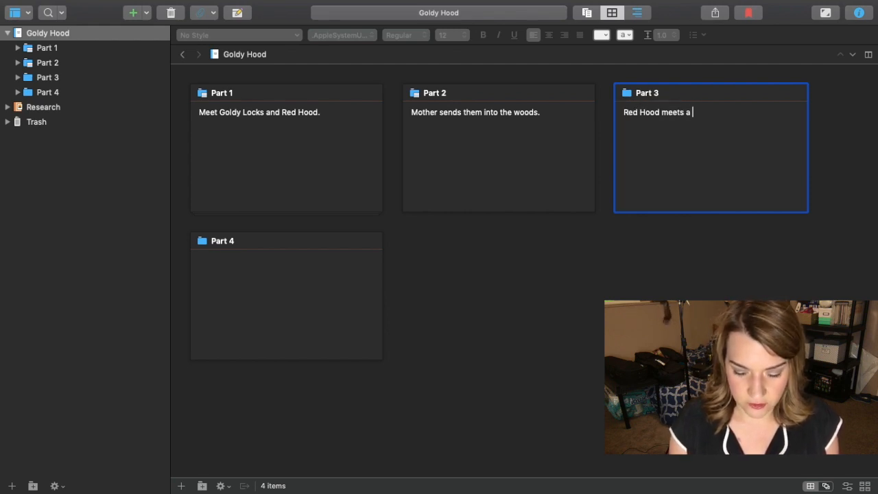
text(wolf, and)
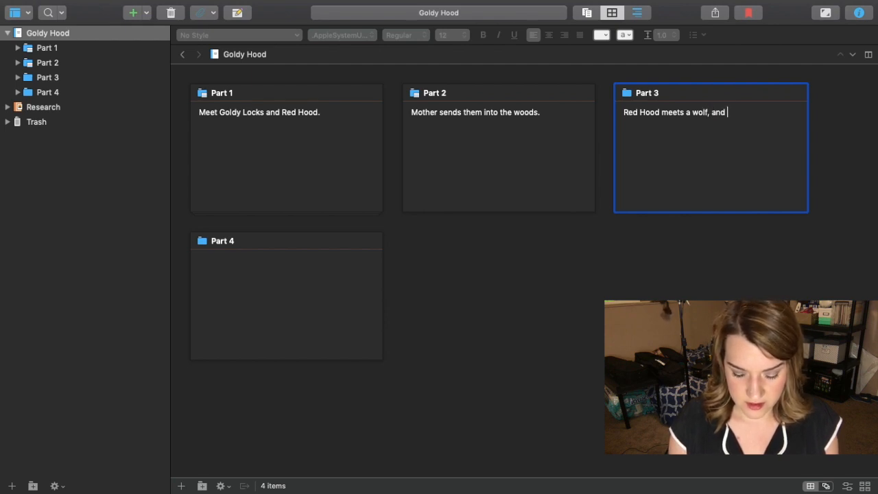
text(Goldy Locks)
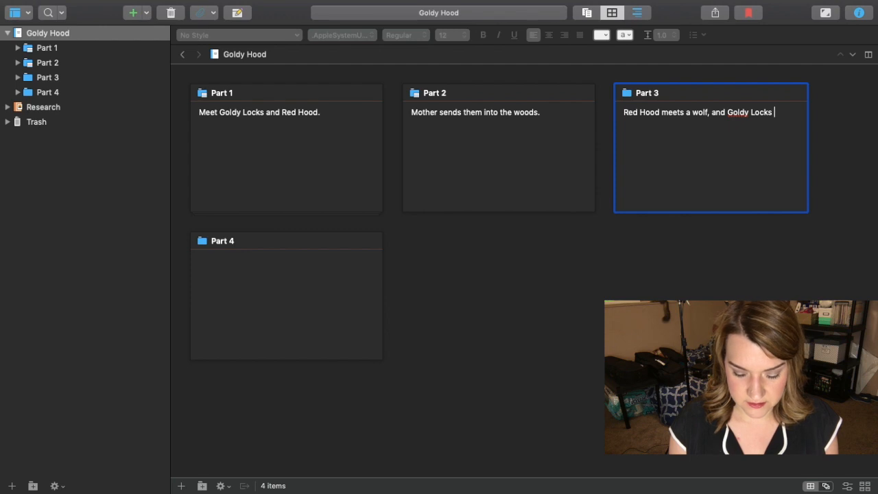
text(finds a)
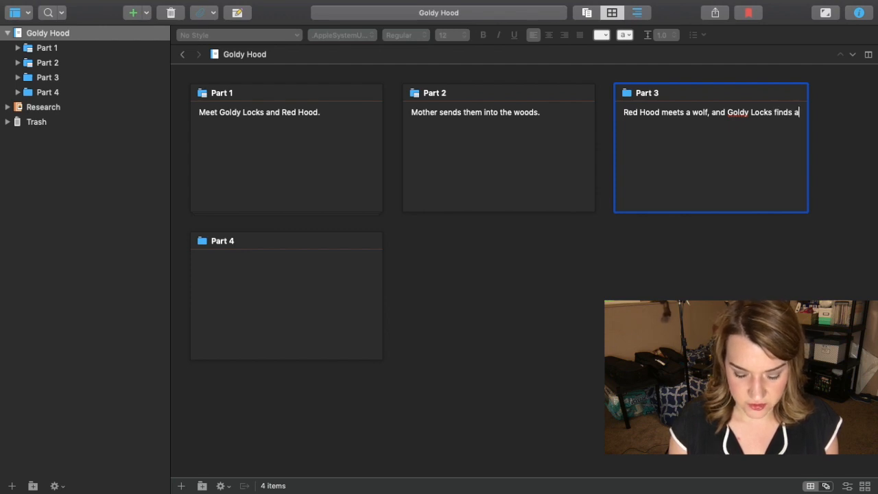
text(cozy cottage.)
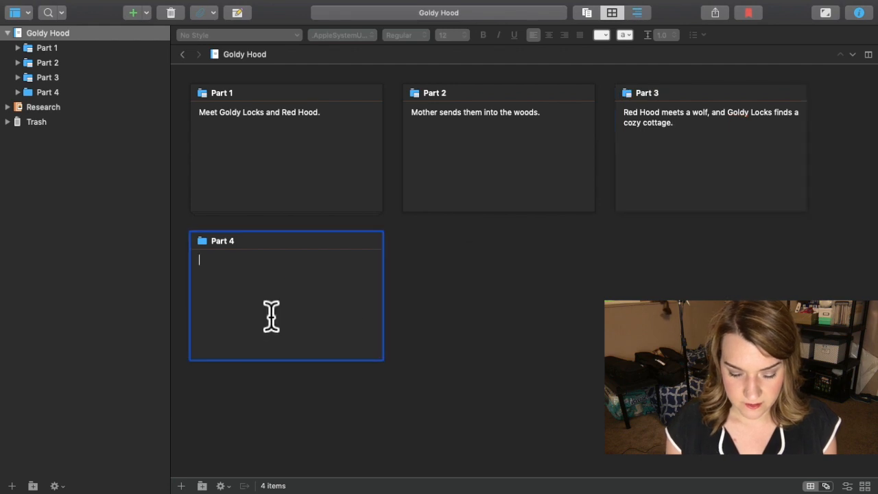
Write the Part 4 synopsis about friendly bears helping free her sister from the wolf
text(Goldy Locks enlists t)
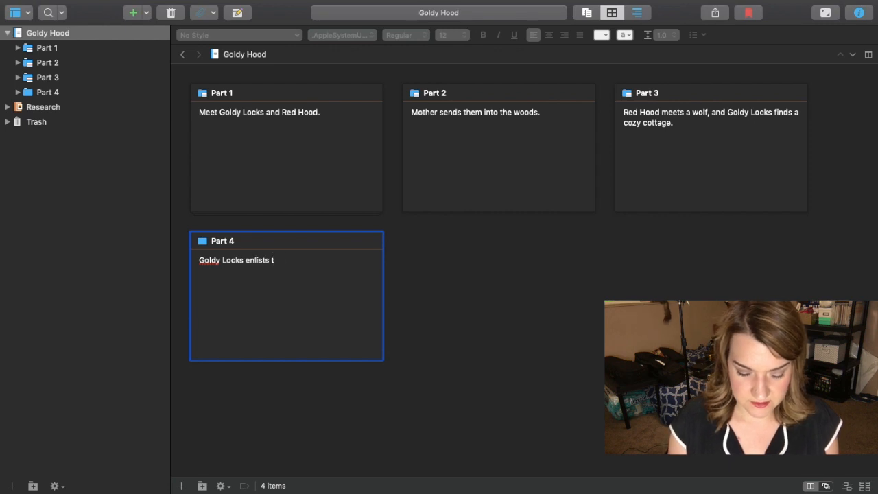
text(he help of the three)
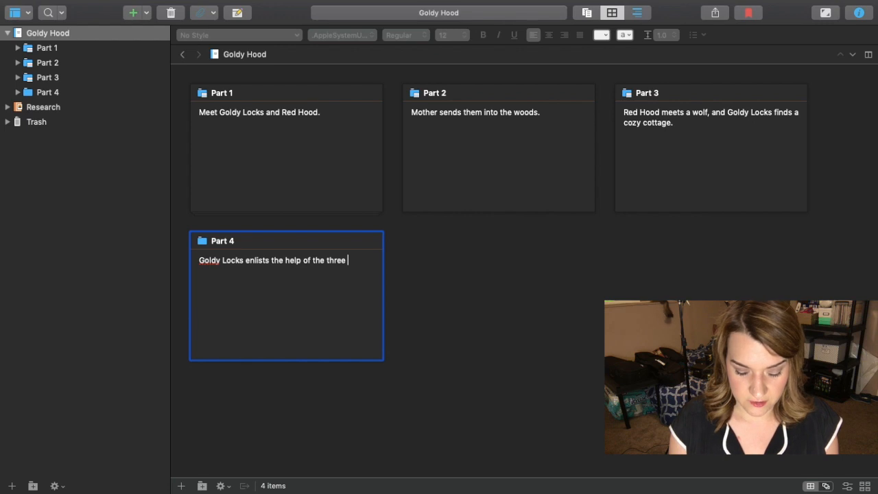
text(friendly b)
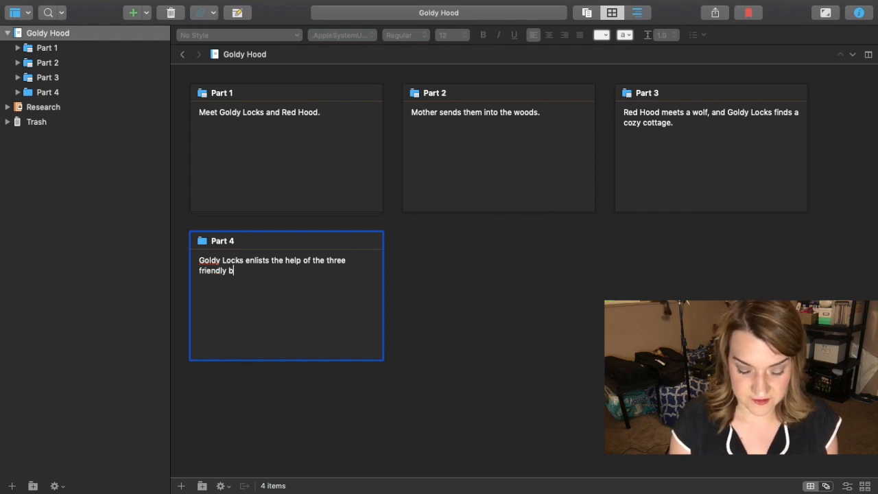
text(ears to)
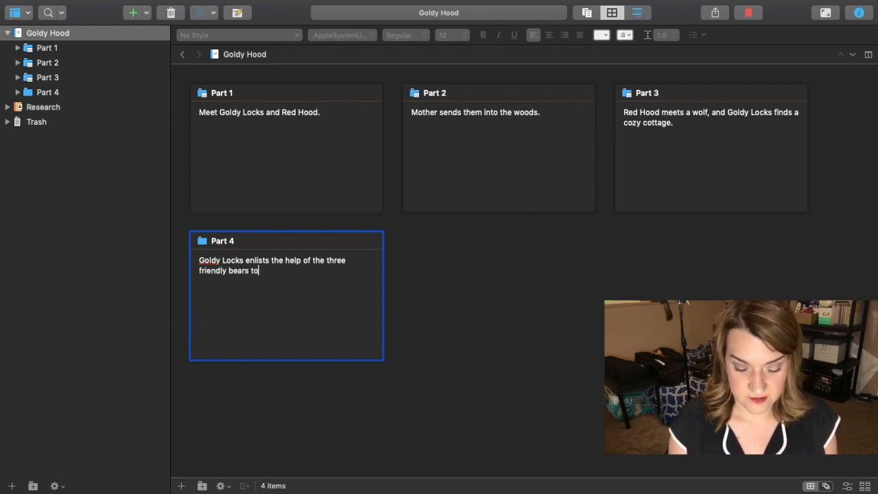
text(free h)
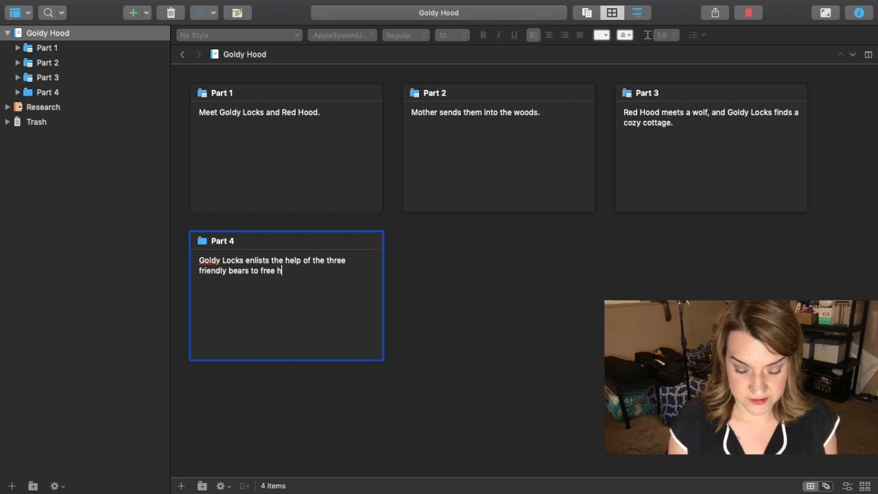
text(er sister from the wo)
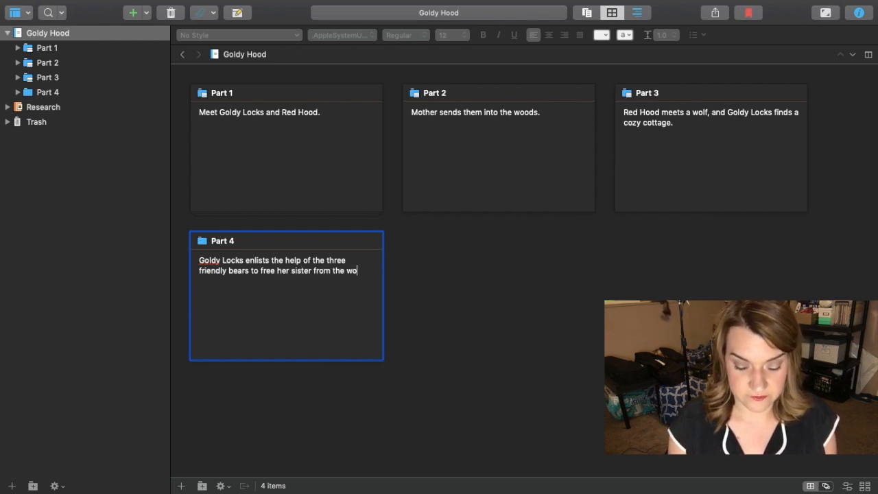
text(lf.)
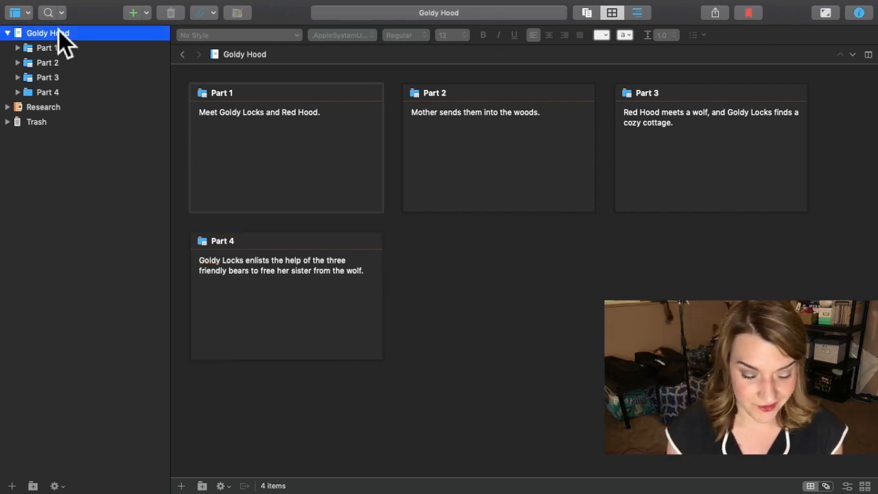
On Part 1's corkboard, write 'Goldy Locks finds a magical flower.' and 'She's allergic to it.'
click(45, 47)
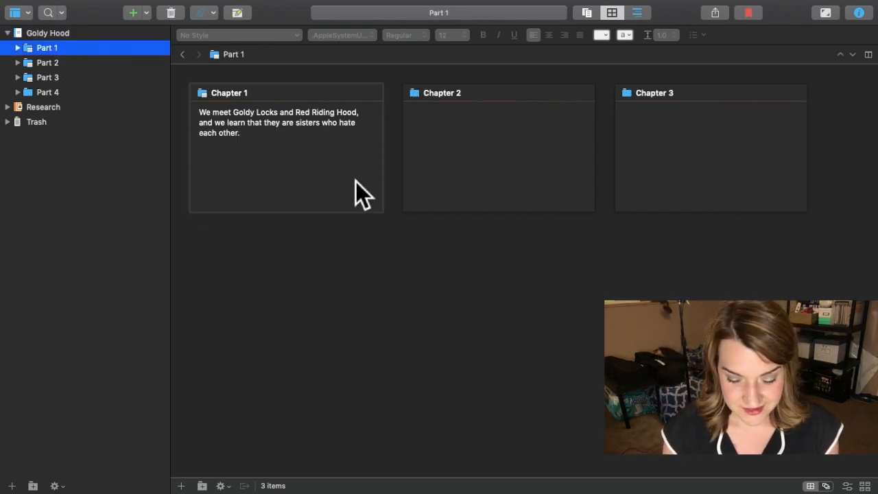
click(482, 143)
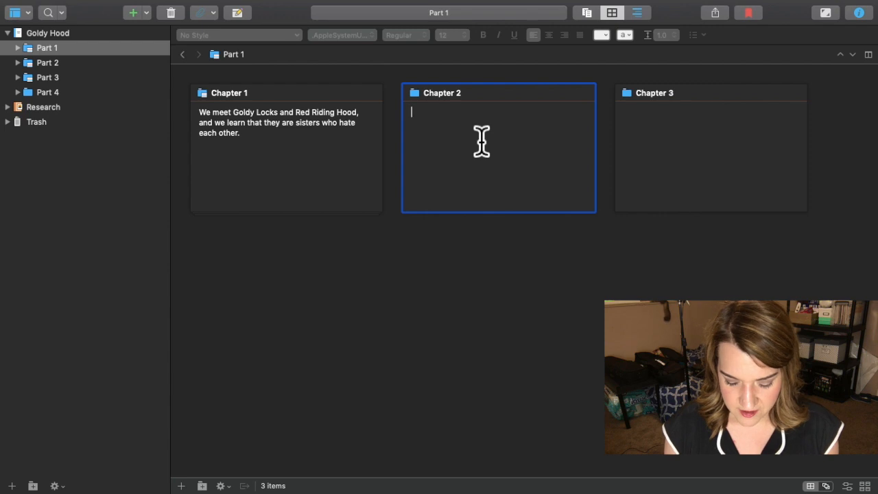
text(Goldy Locks finds a magi)
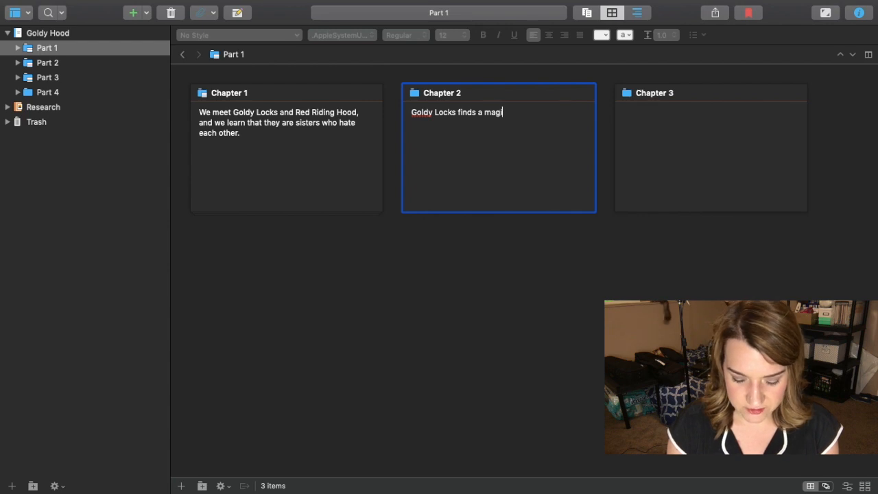
text(cal flower)
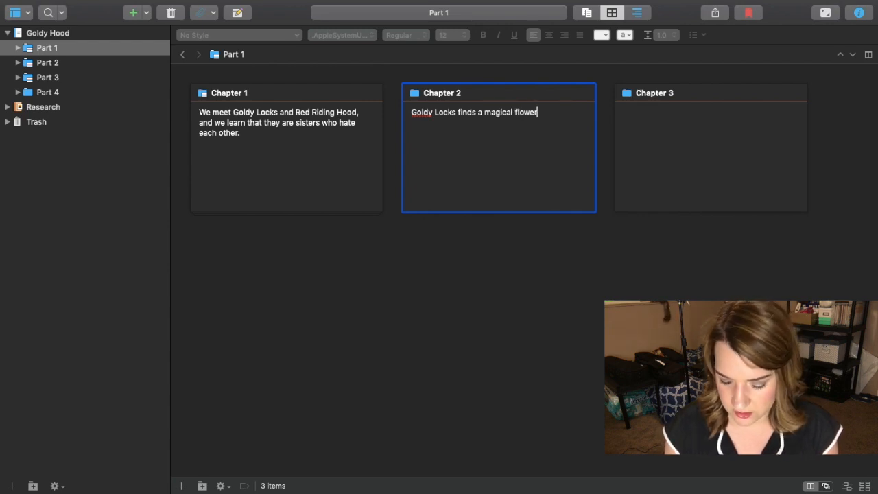
click(711, 137)
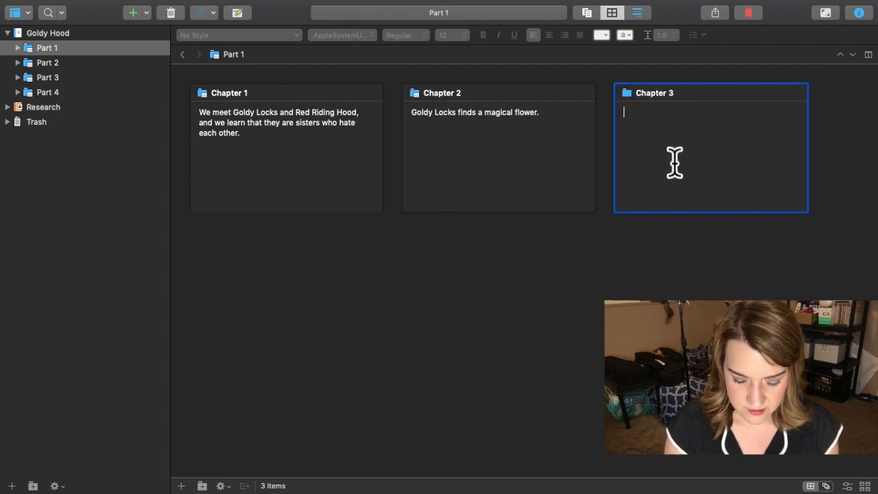
text(She's allergic to it.)
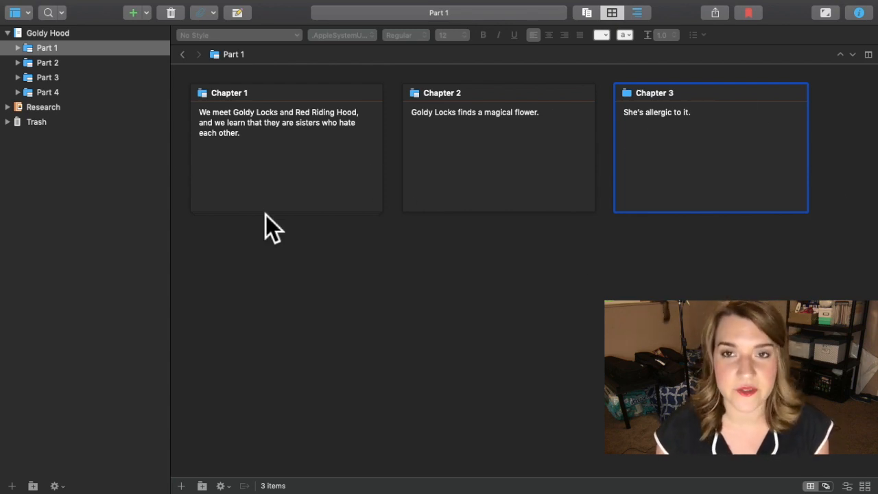
mouse_move(261, 96)
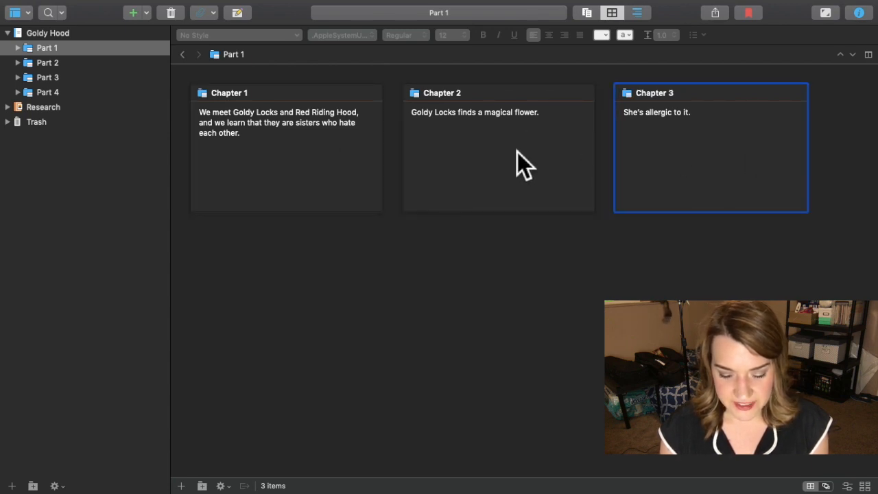
mouse_move(534, 300)
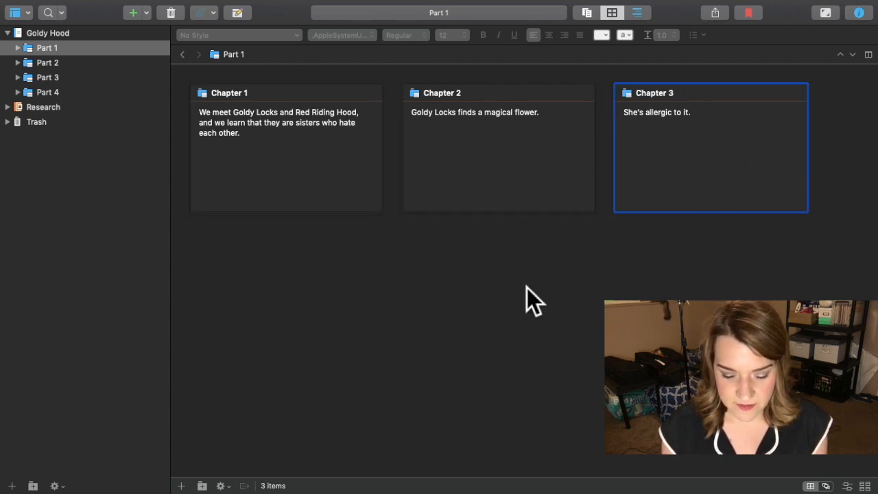
mouse_move(717, 178)
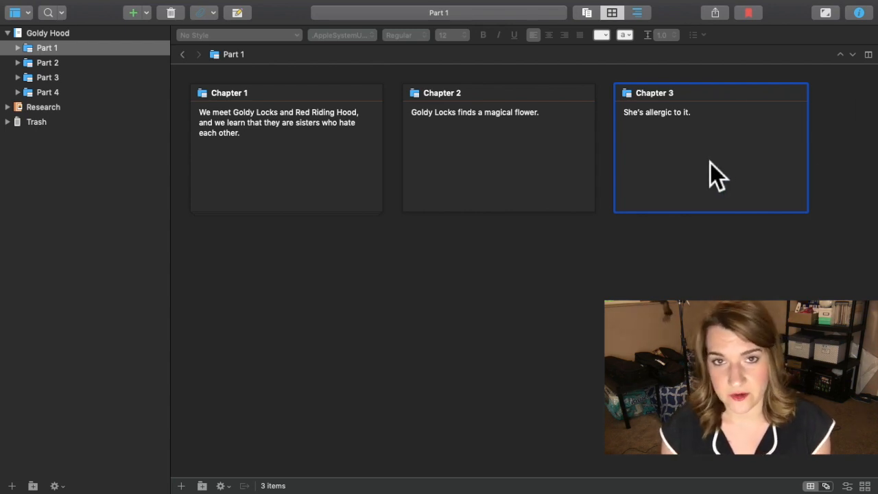
mouse_move(735, 155)
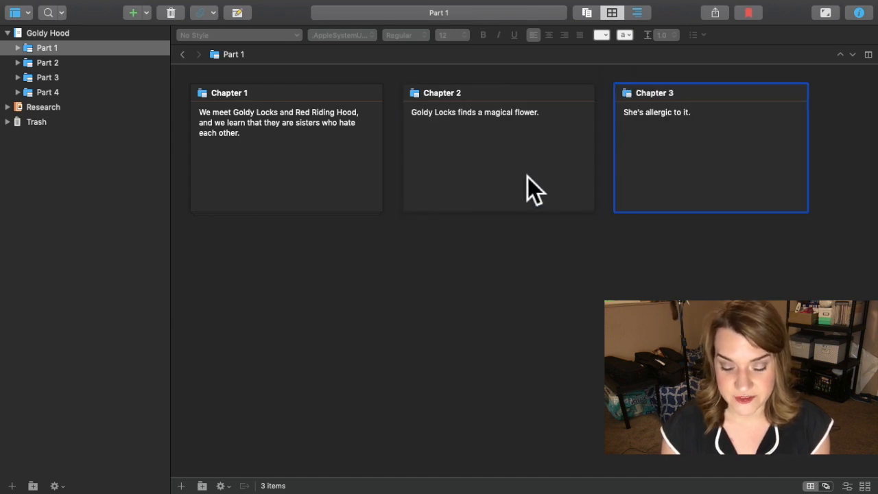
mouse_move(444, 133)
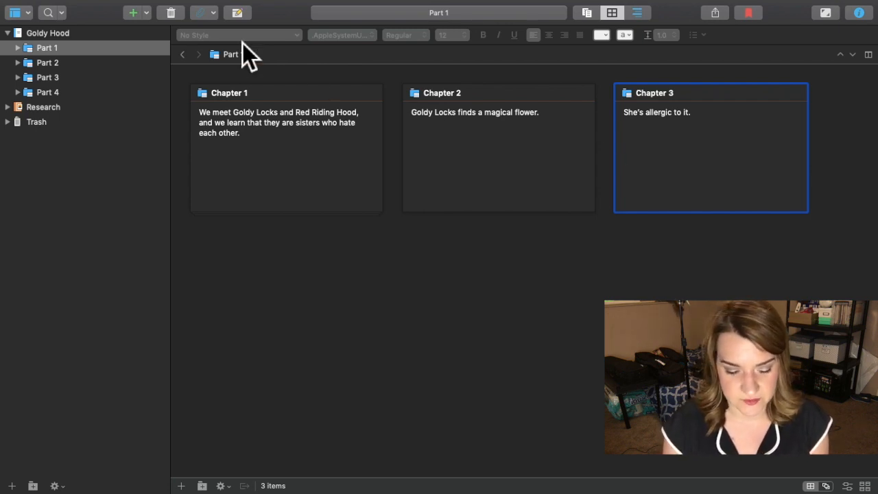
click(16, 62)
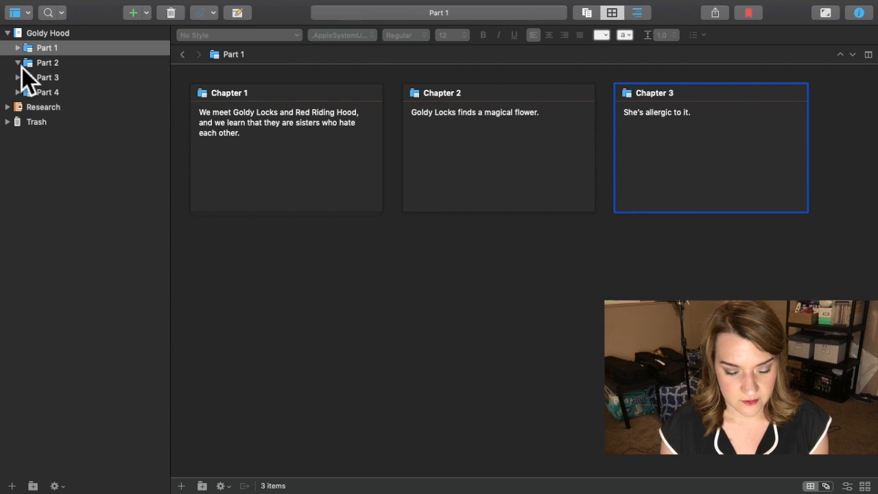
Add new documents in Part 2 and Part 3, named Allergic and Finds flower
click(42, 47)
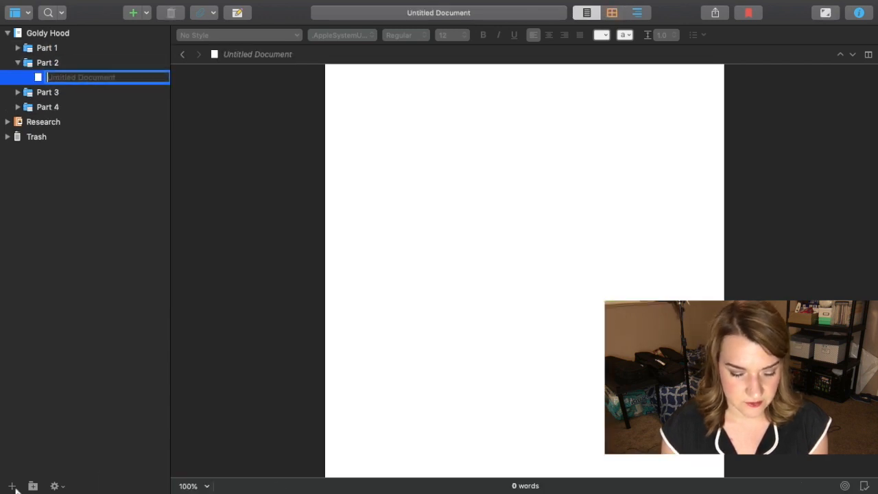
mouse_move(95, 110)
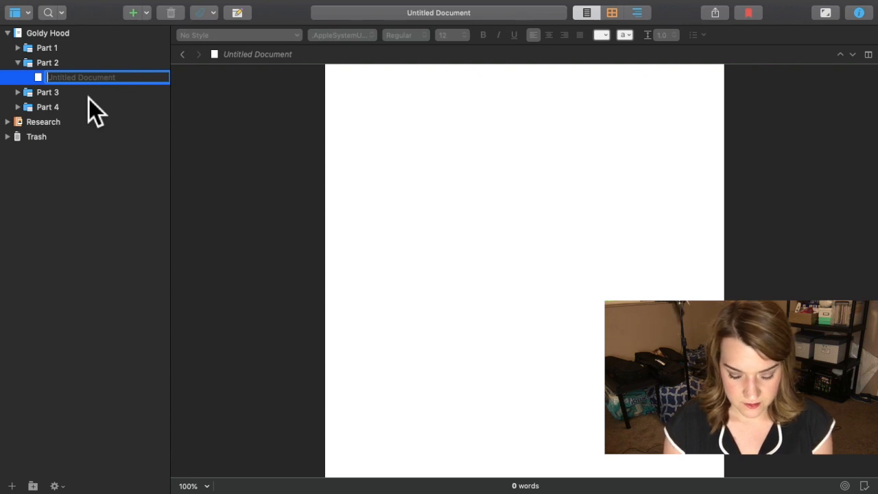
text(Allergic)
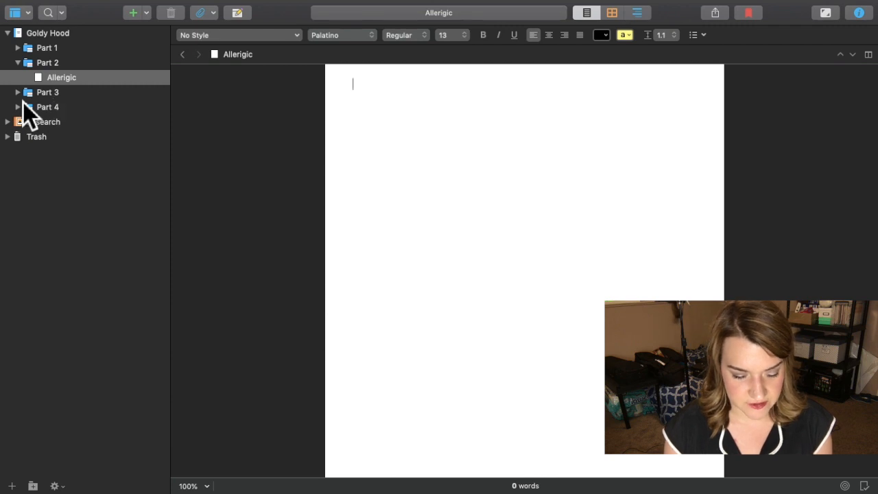
click(46, 92)
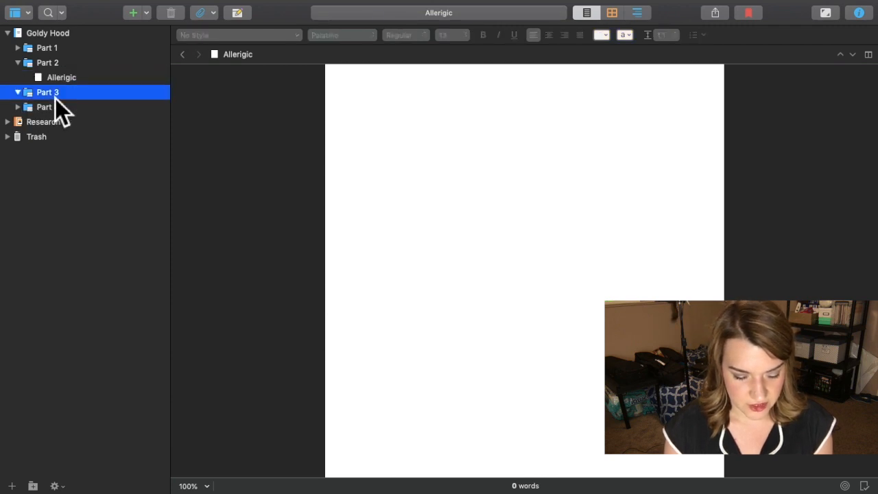
click(134, 12)
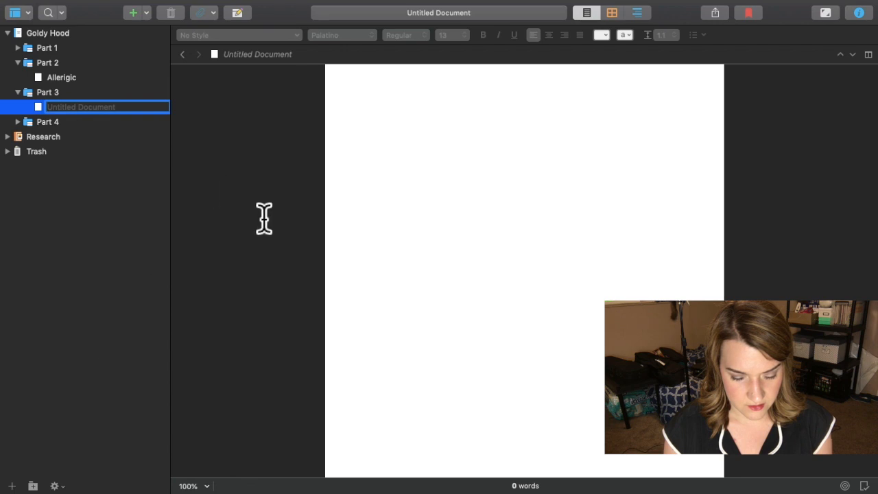
text(Finds flower)
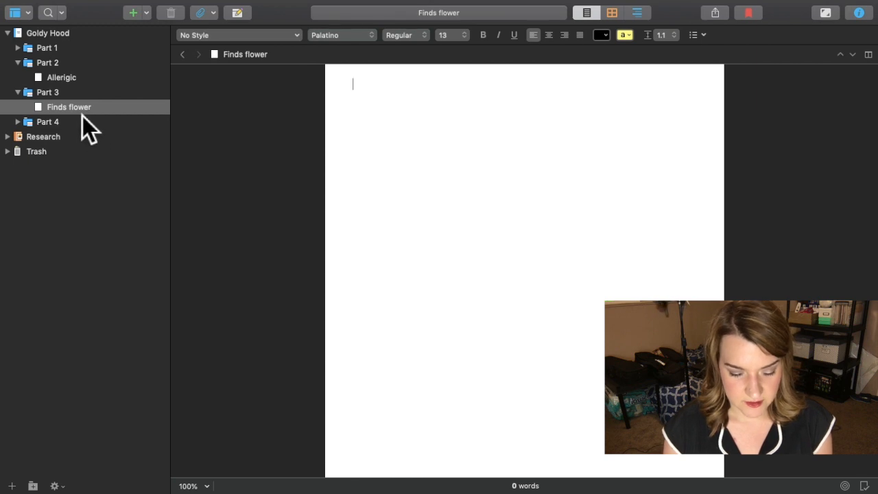
Move the Finds flower document into place, then collapse Parts 3 and 2
click(47, 92)
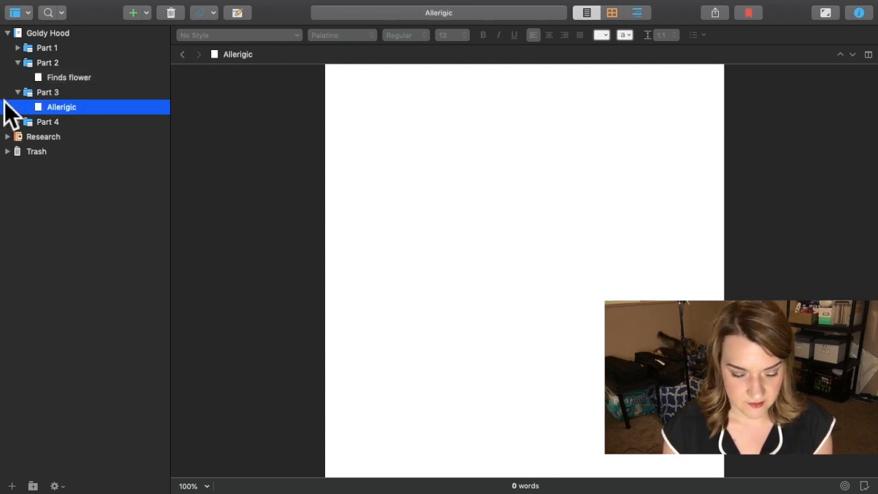
click(17, 92)
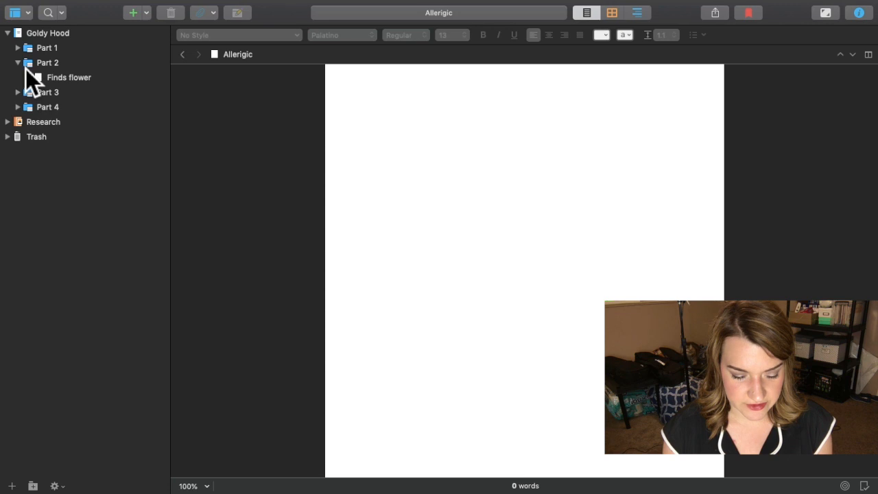
click(18, 62)
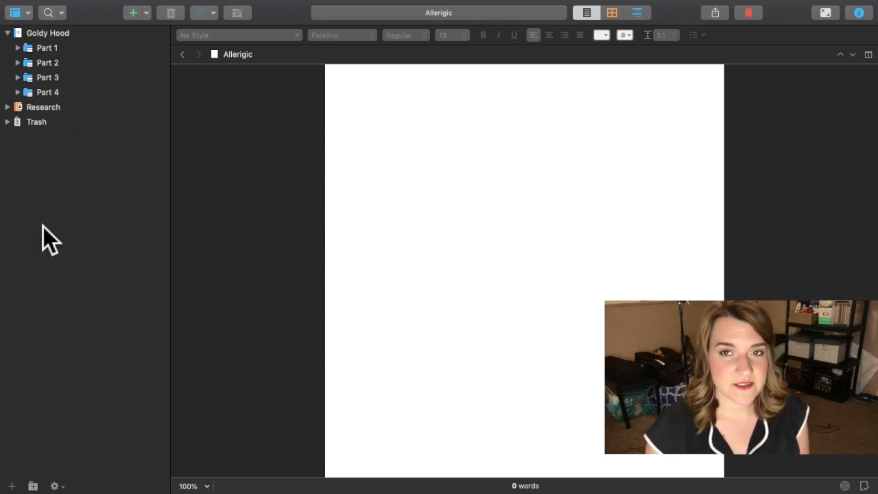